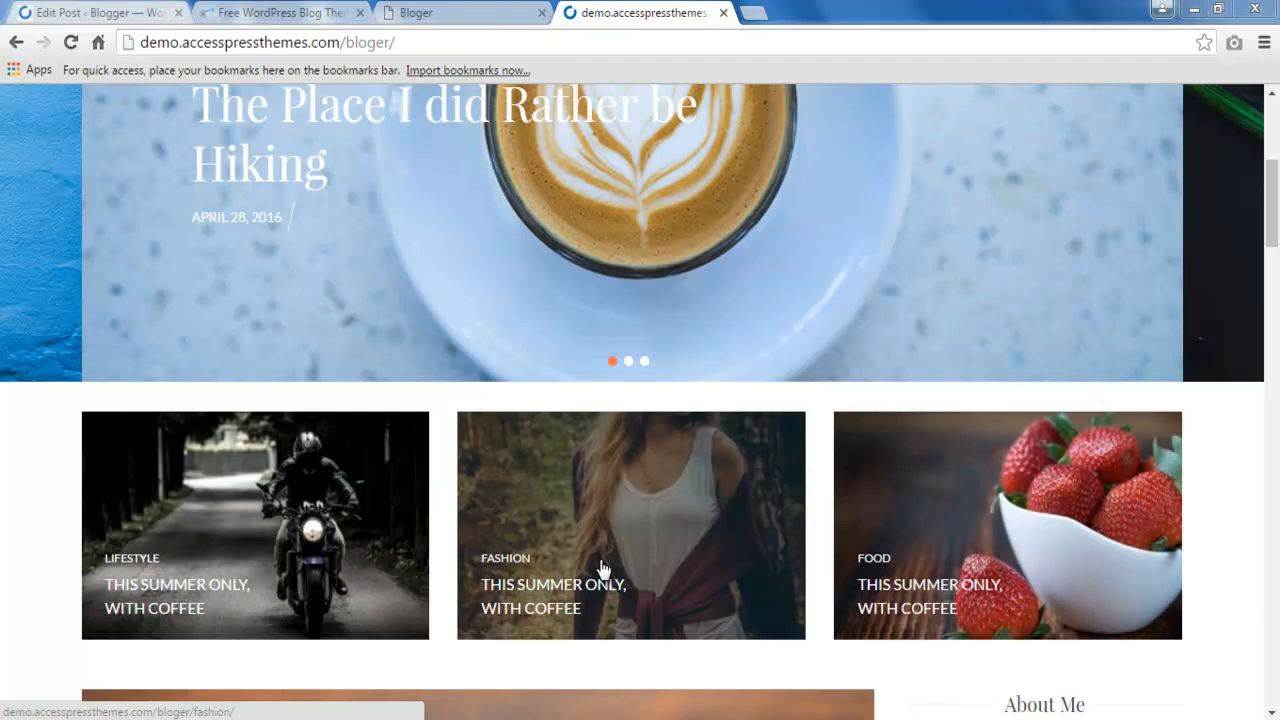
Leave the post editor and go to the admin Dashboard home with its welcome panel
scroll("up", 3)
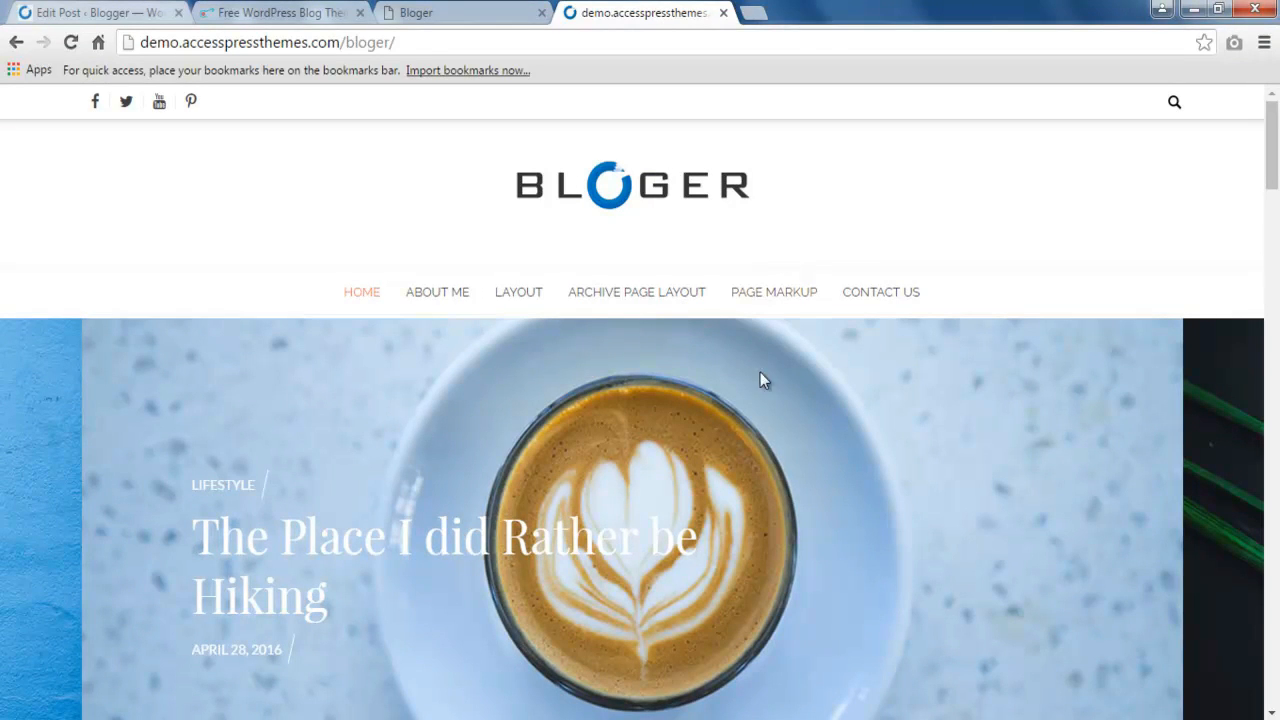
scroll("down", 3)
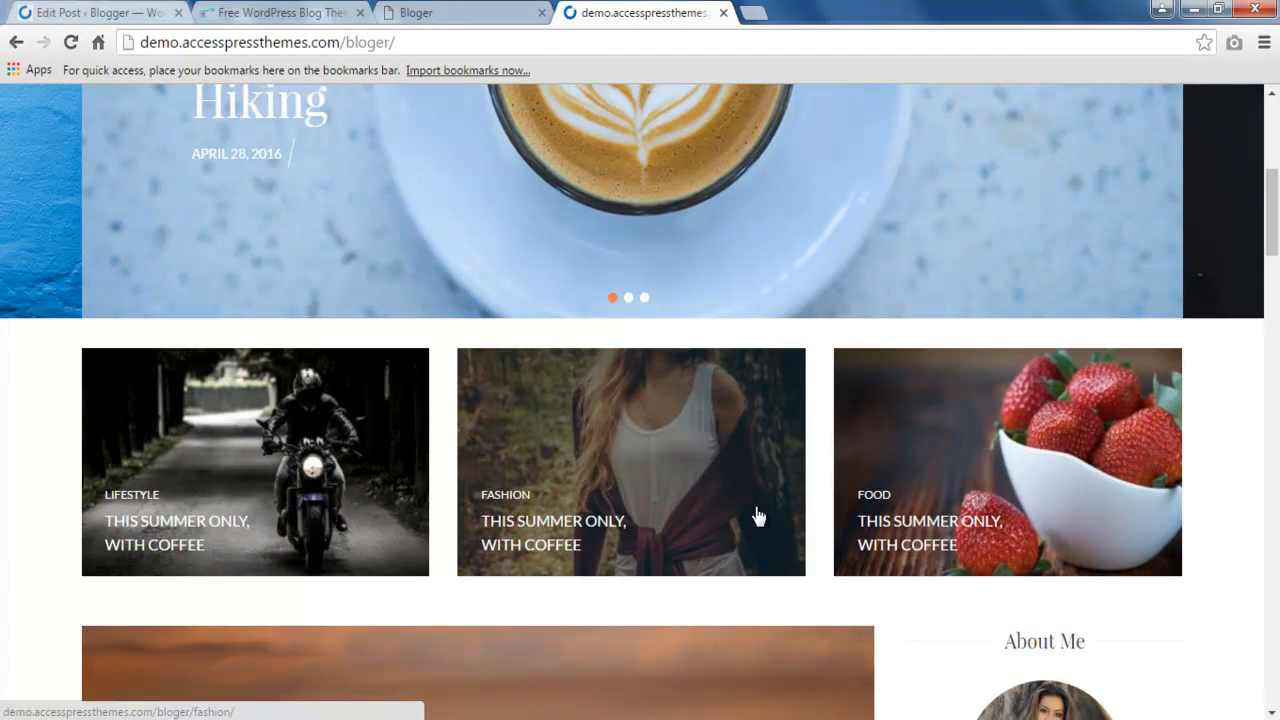
mouse_move(478, 480)
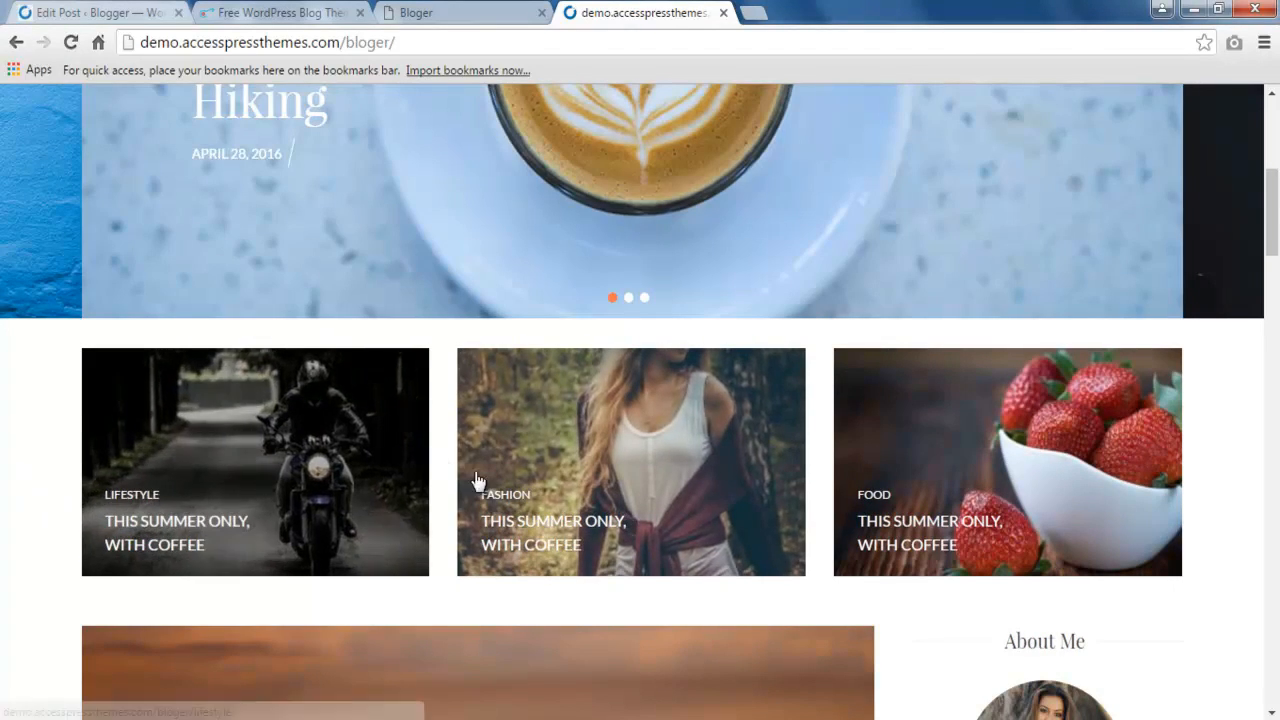
mouse_move(786, 474)
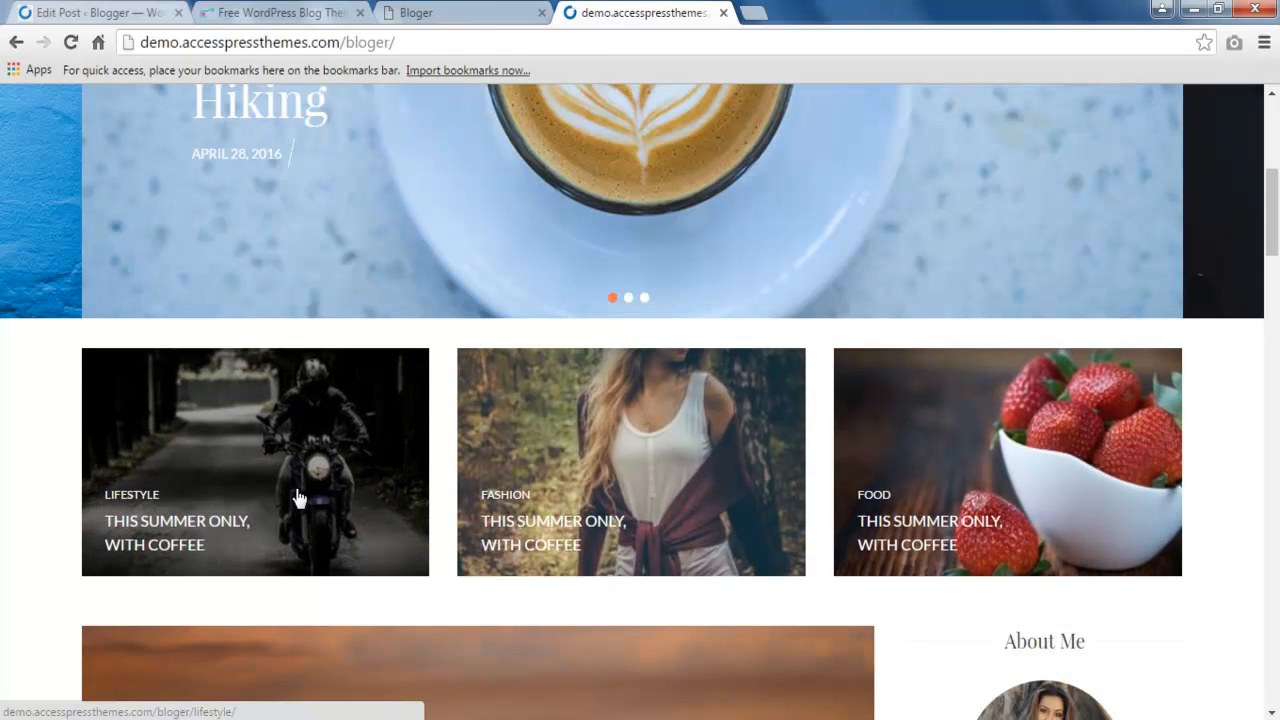
mouse_move(272, 484)
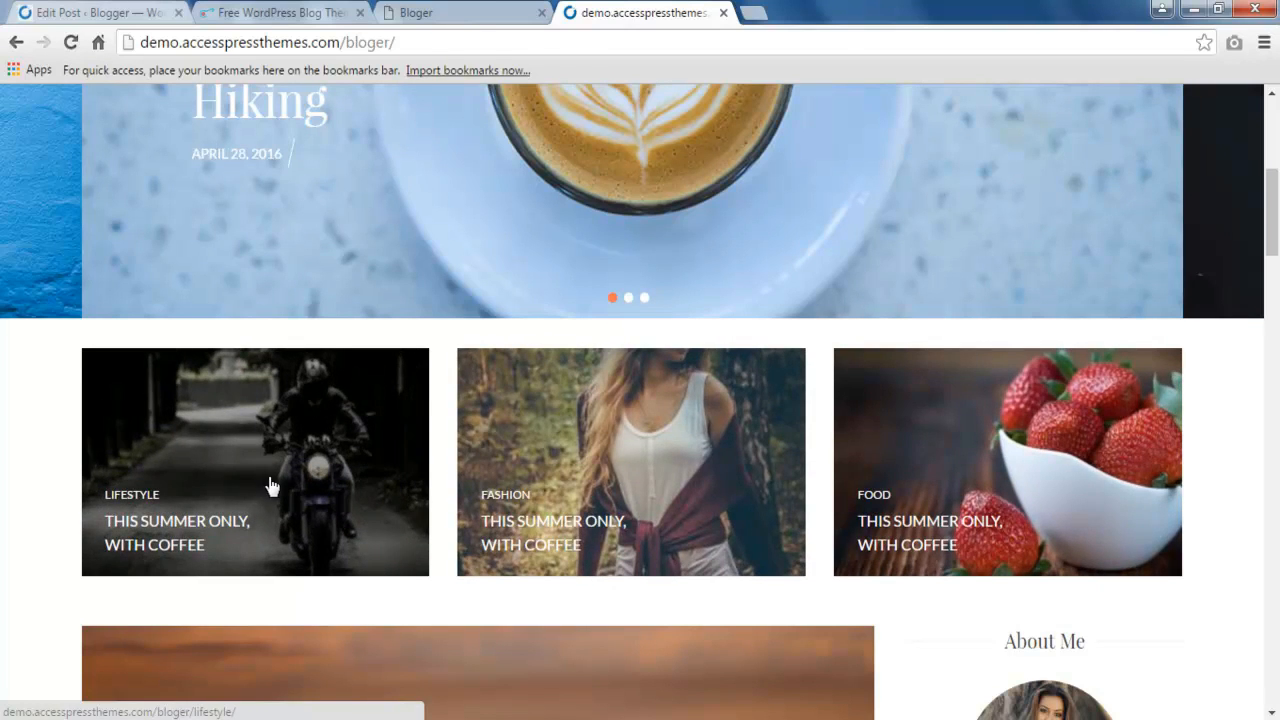
mouse_move(1056, 576)
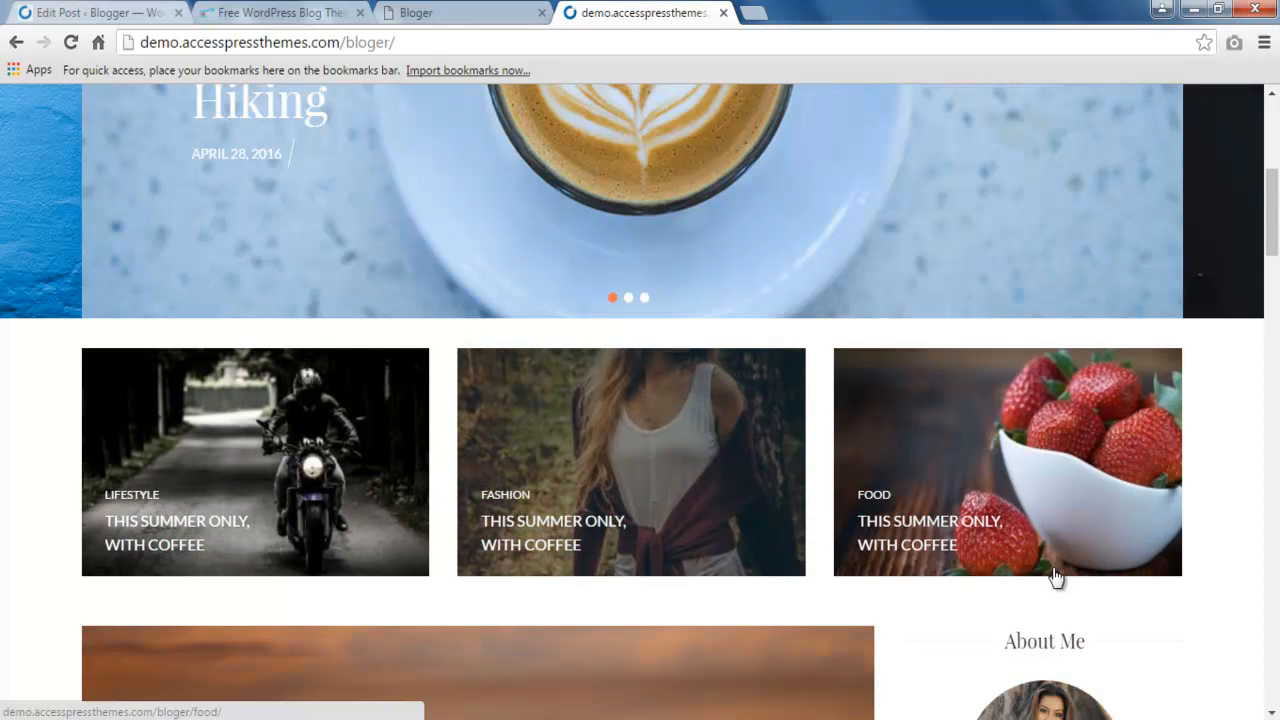
mouse_move(1272, 470)
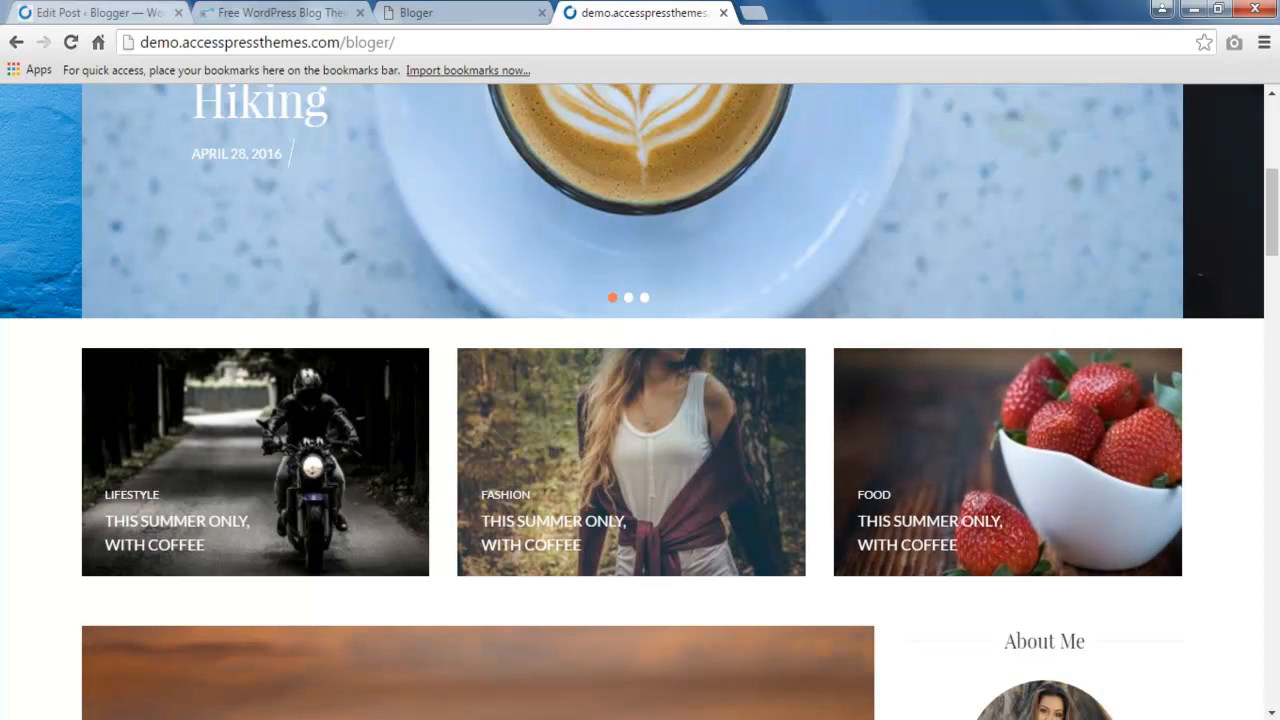
mouse_move(128, 40)
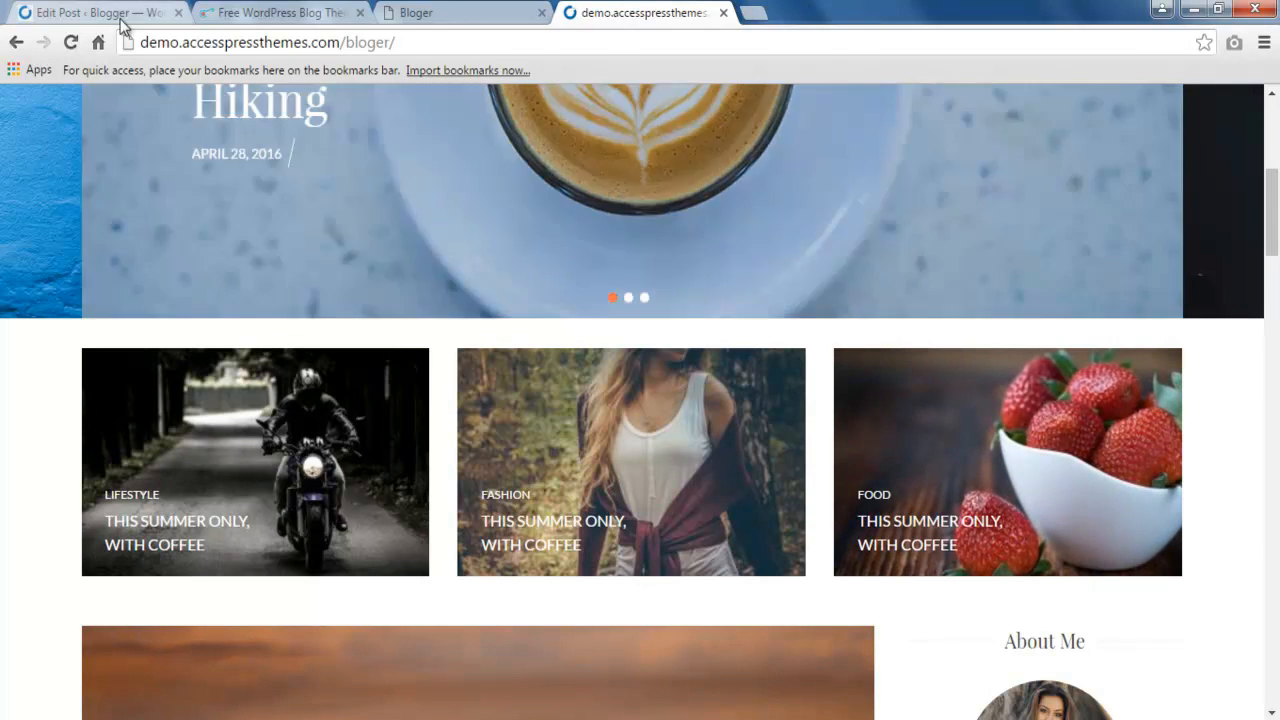
mouse_move(100, 12)
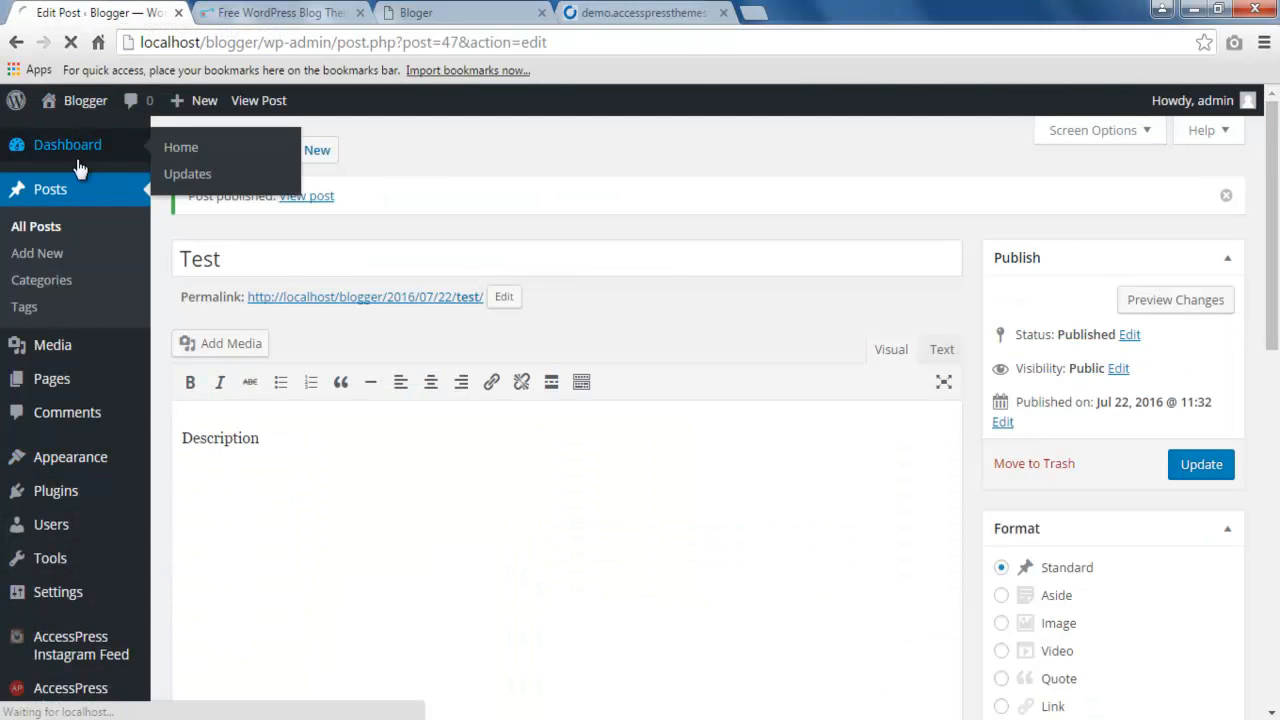
mouse_move(100, 144)
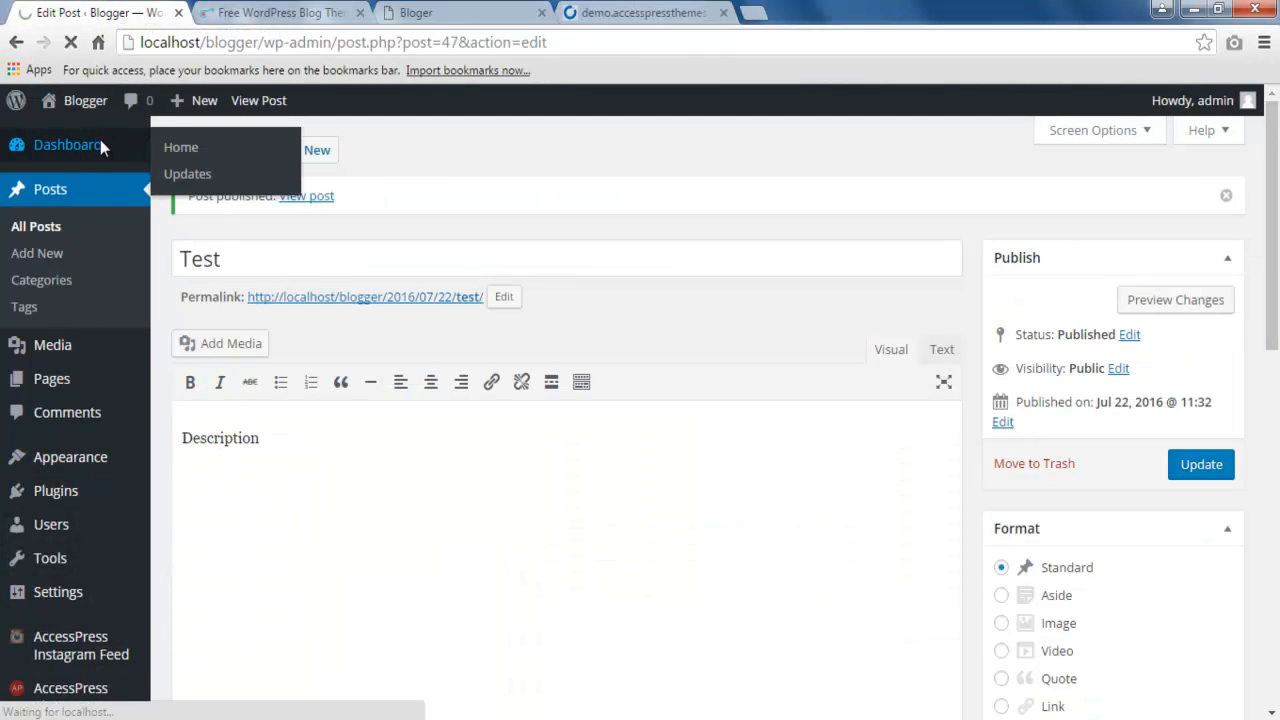
left_click(180, 148)
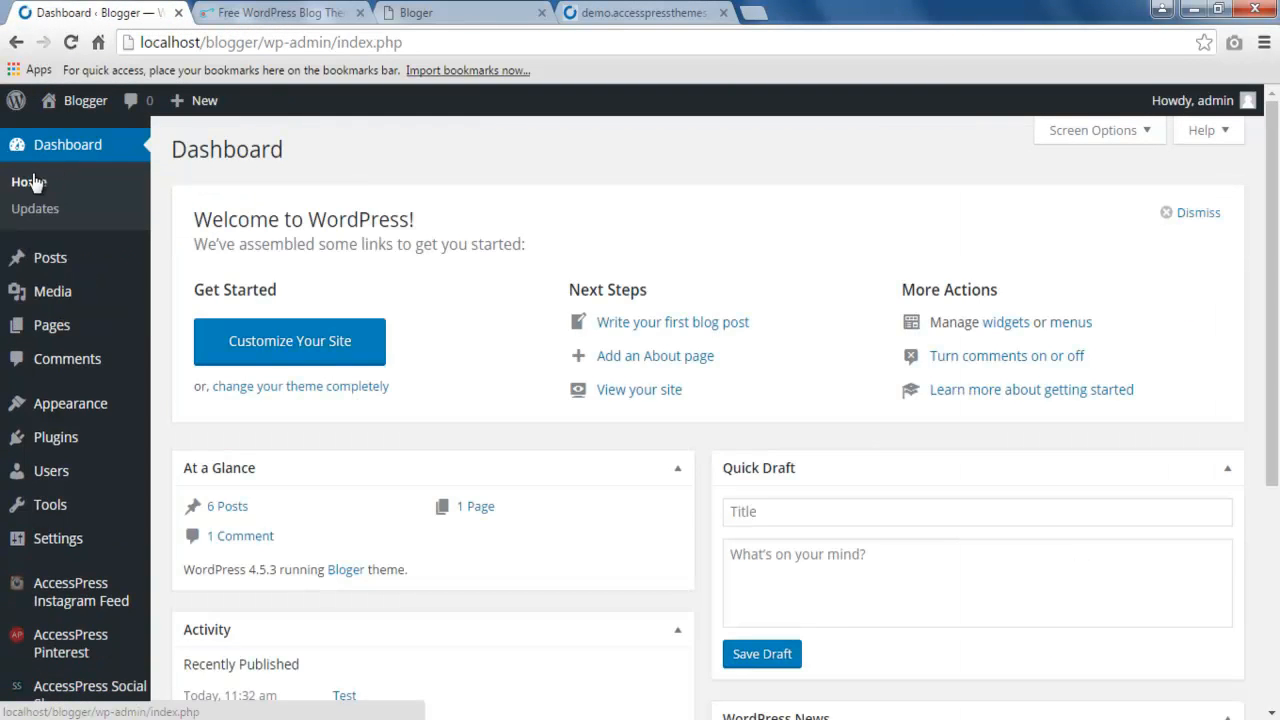
mouse_move(118, 168)
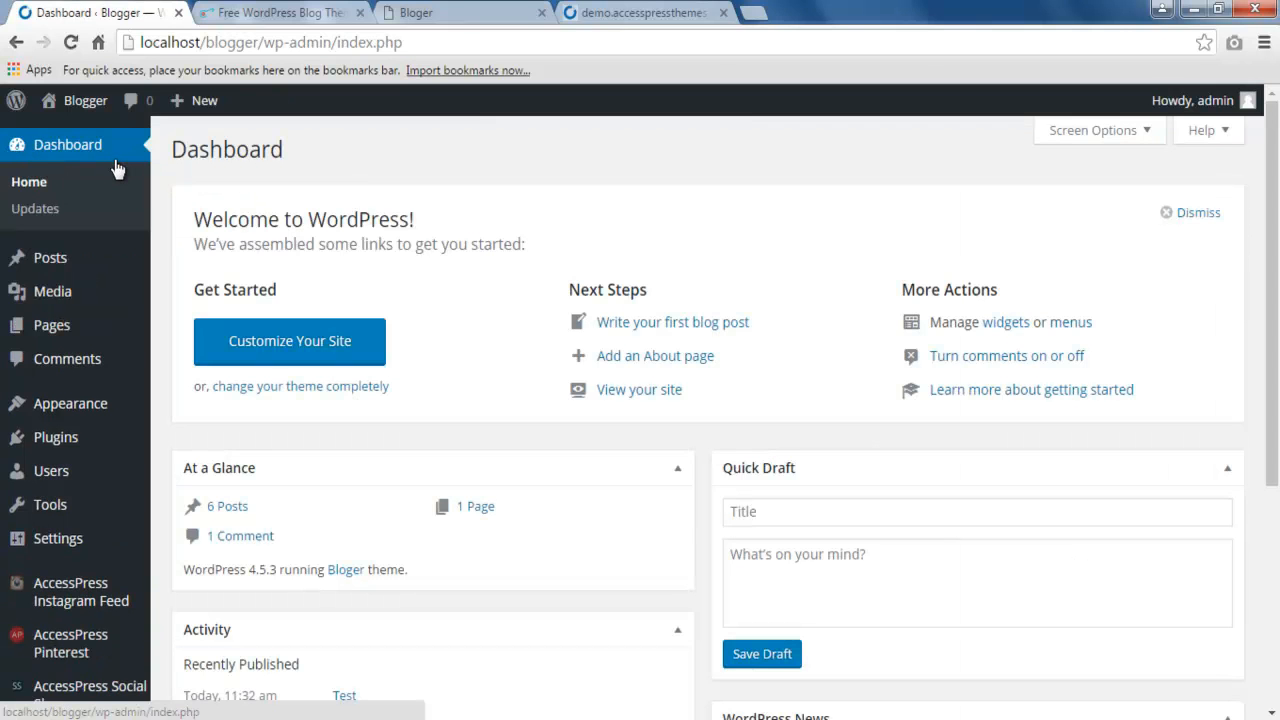
mouse_move(50, 256)
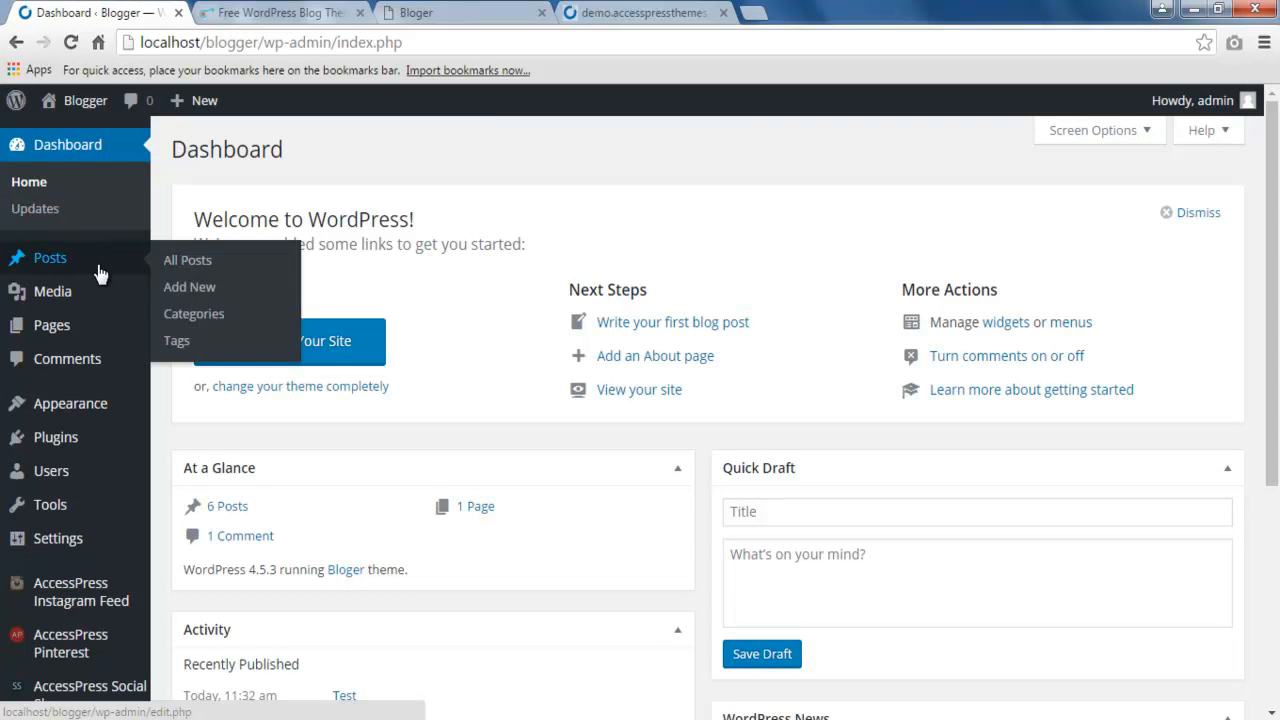
mouse_move(148, 268)
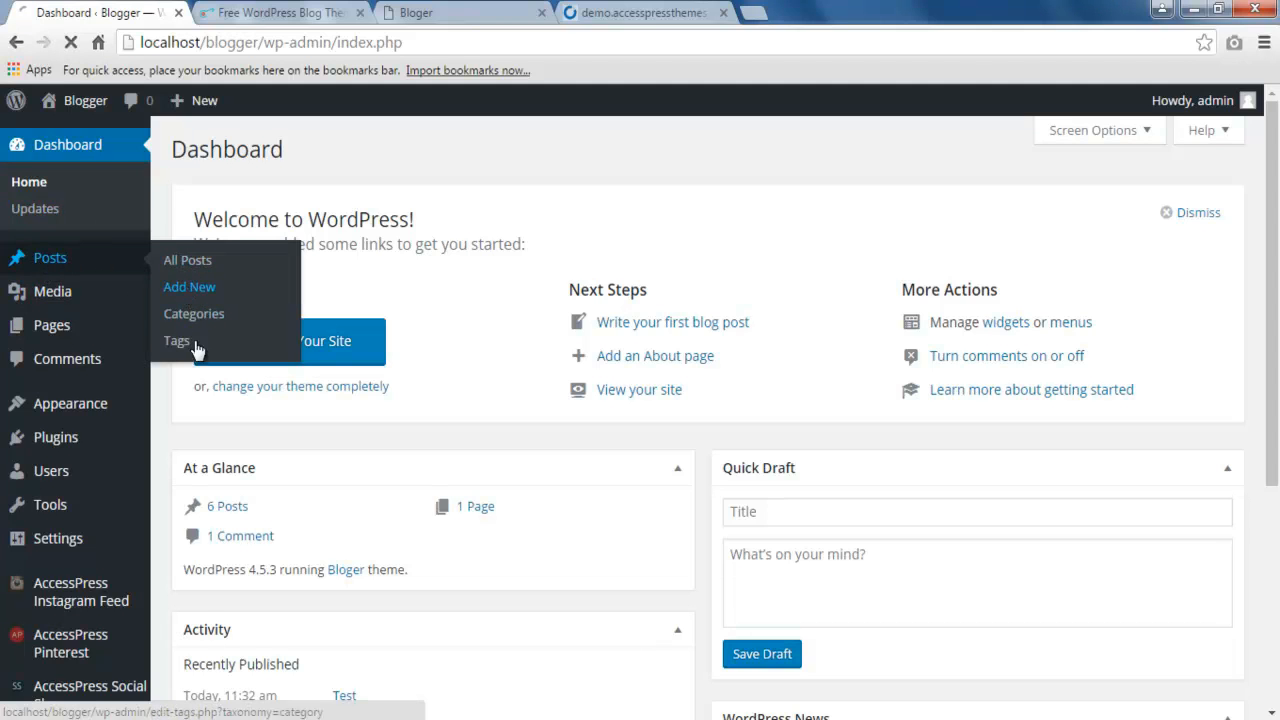
Create a new post titled 'Featured Post' with 'Description' body, filed under the Travel category
left_click(188, 288)
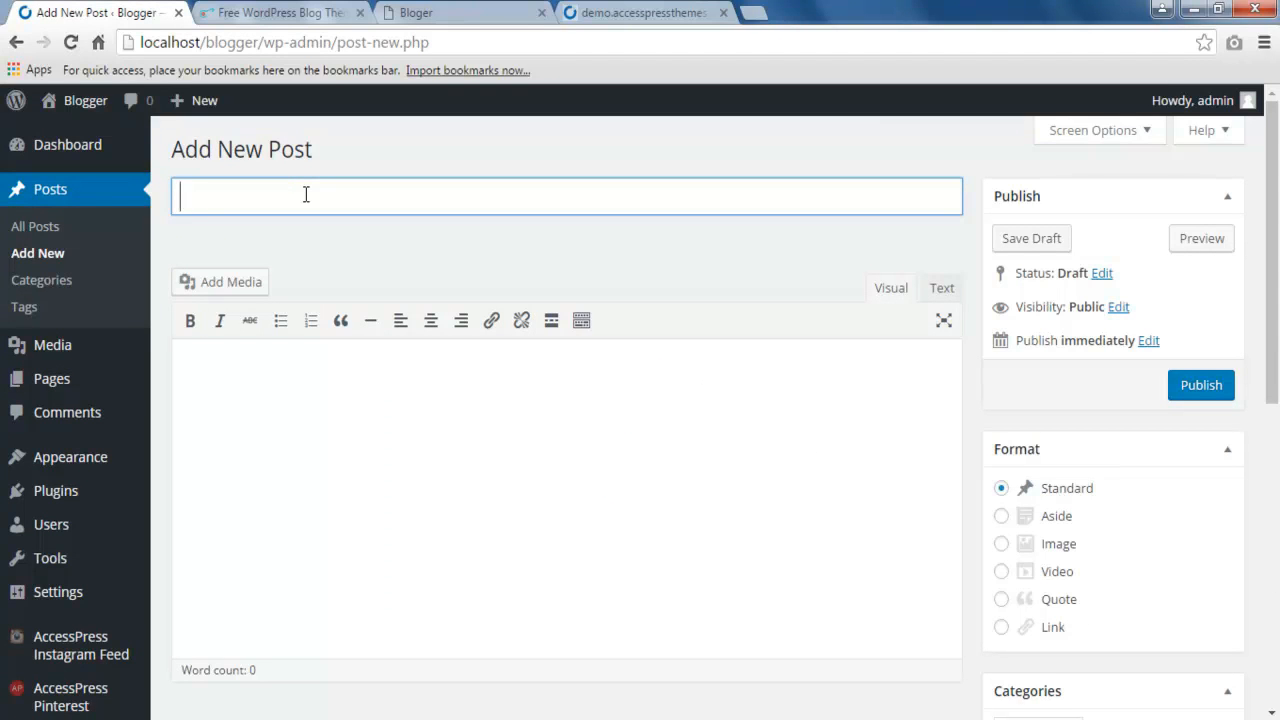
type("Featured Post")
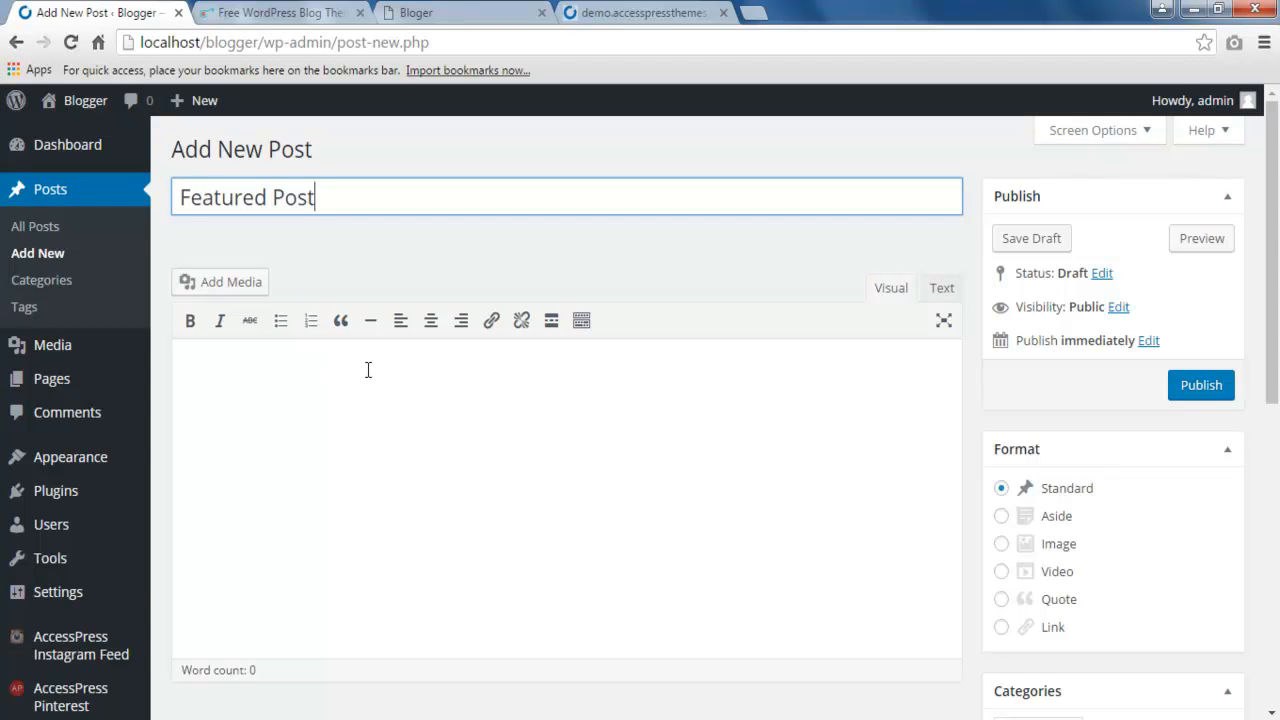
type("Descriptio")
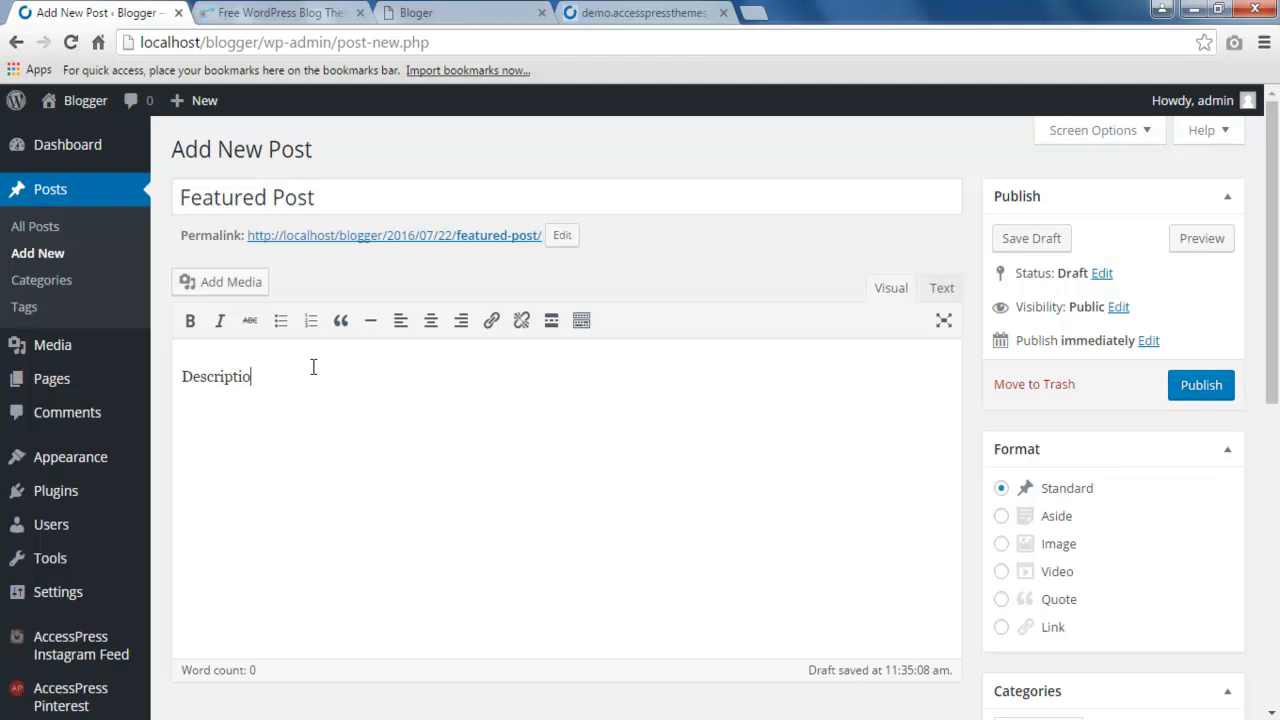
scroll("down", 3)
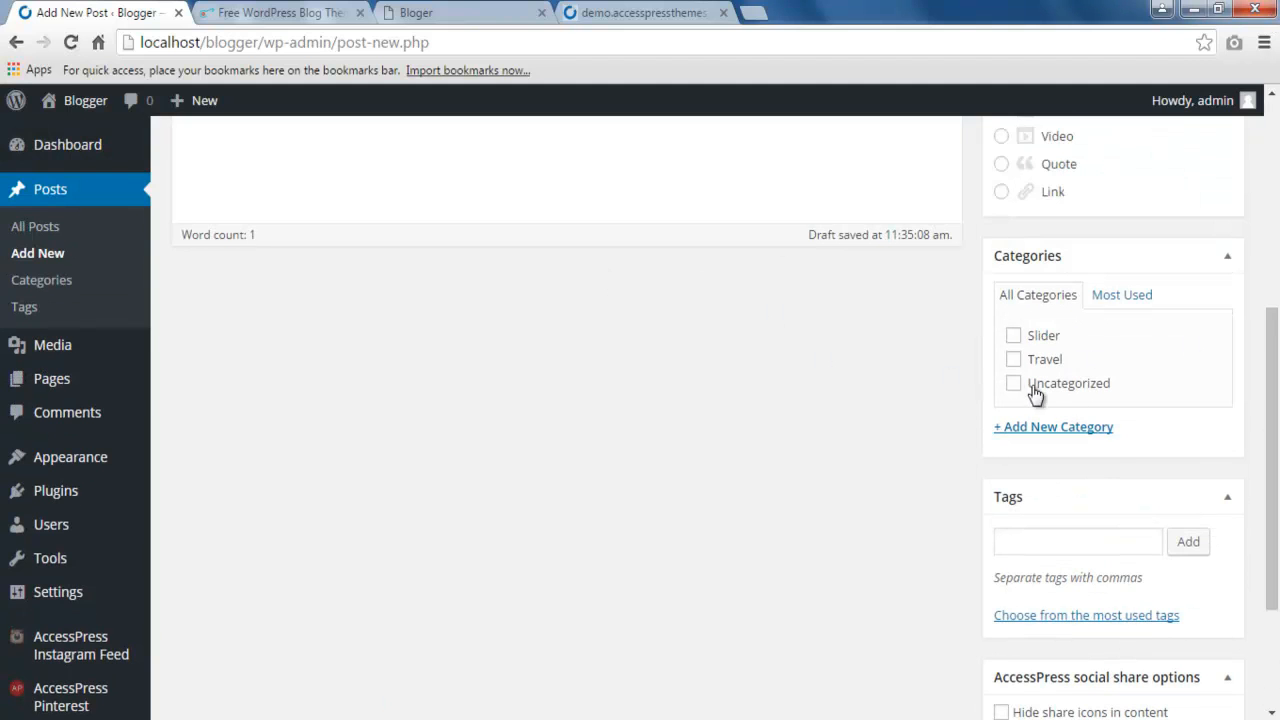
left_click(1012, 360)
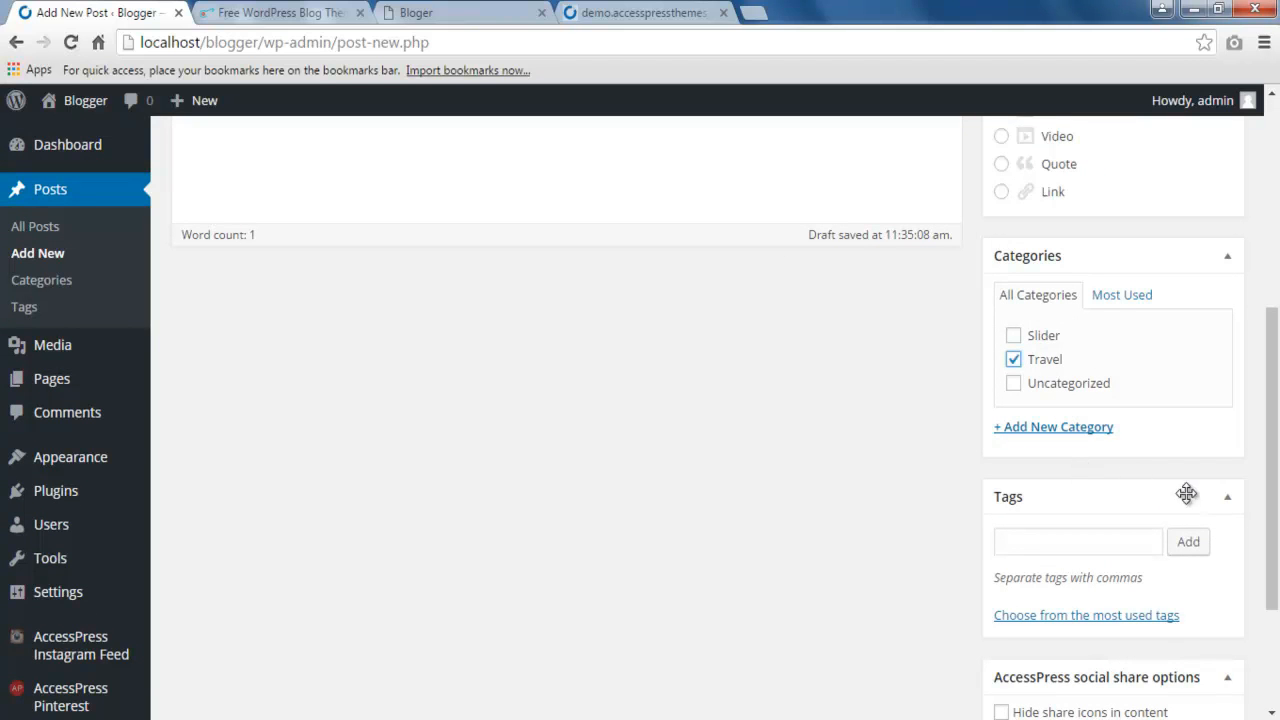
scroll("down", 3)
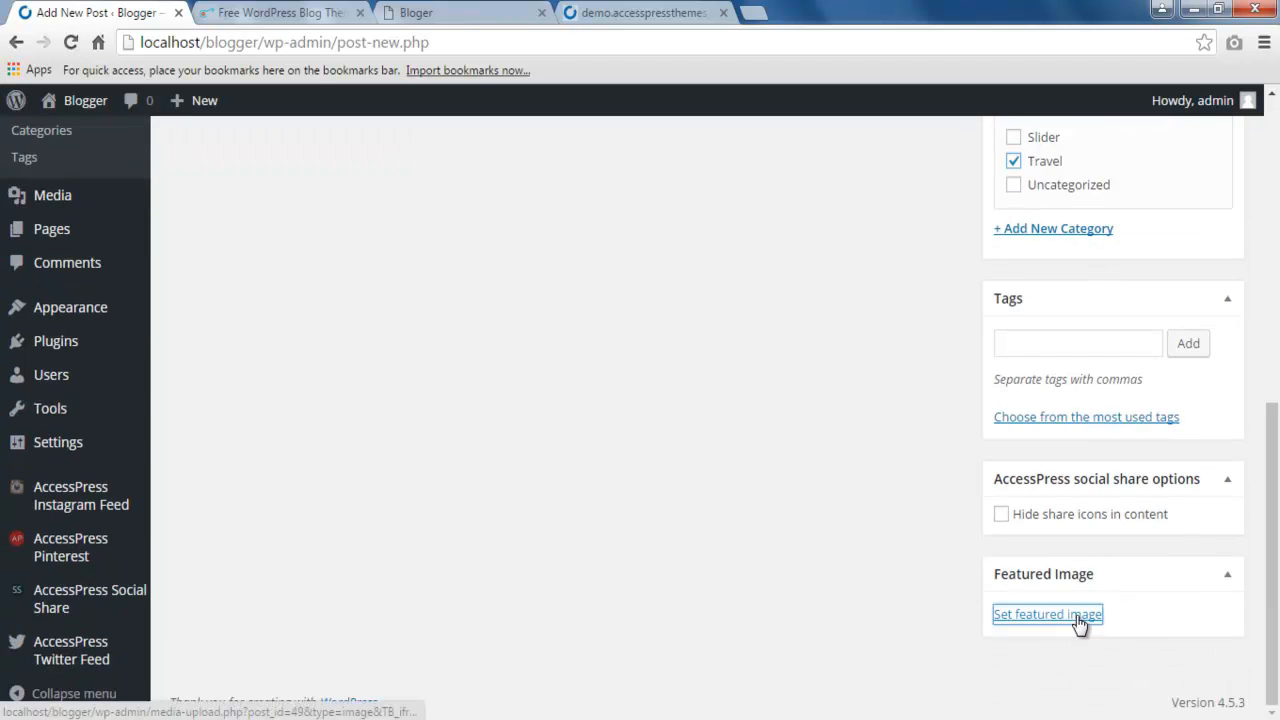
Set the photo of the woman in a white top as the post's featured image
left_click(1048, 614)
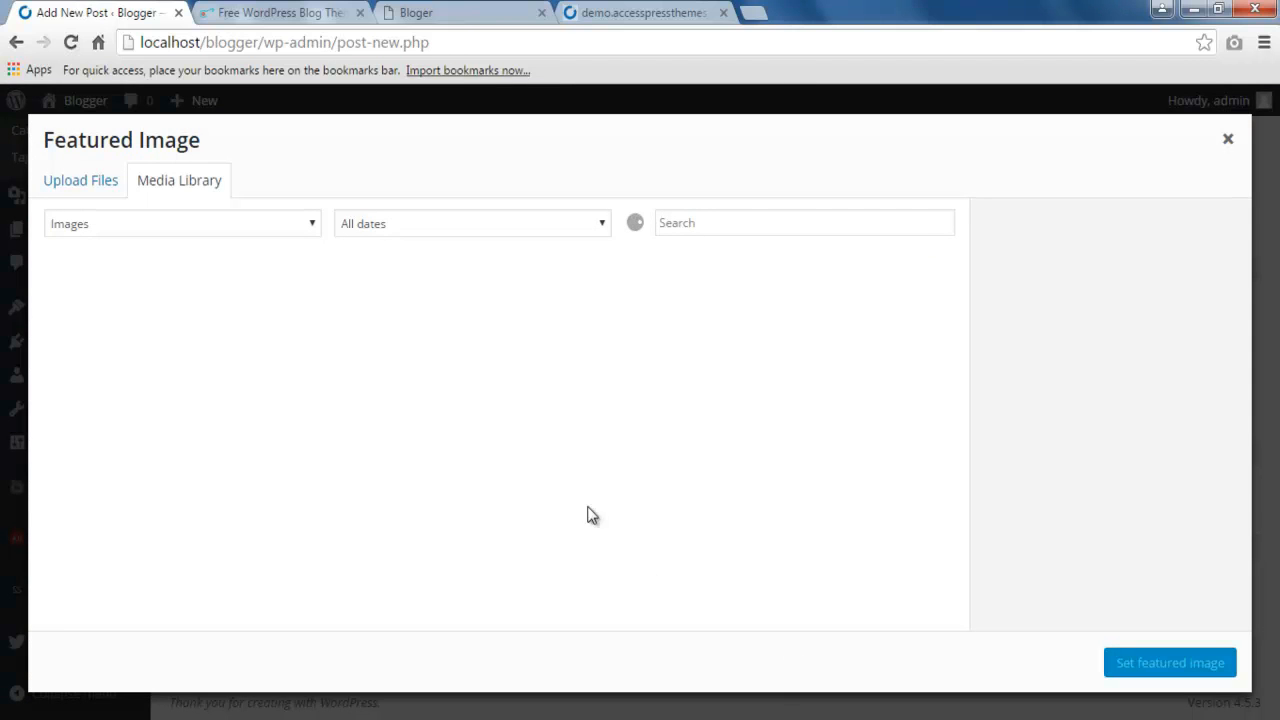
left_click(620, 418)
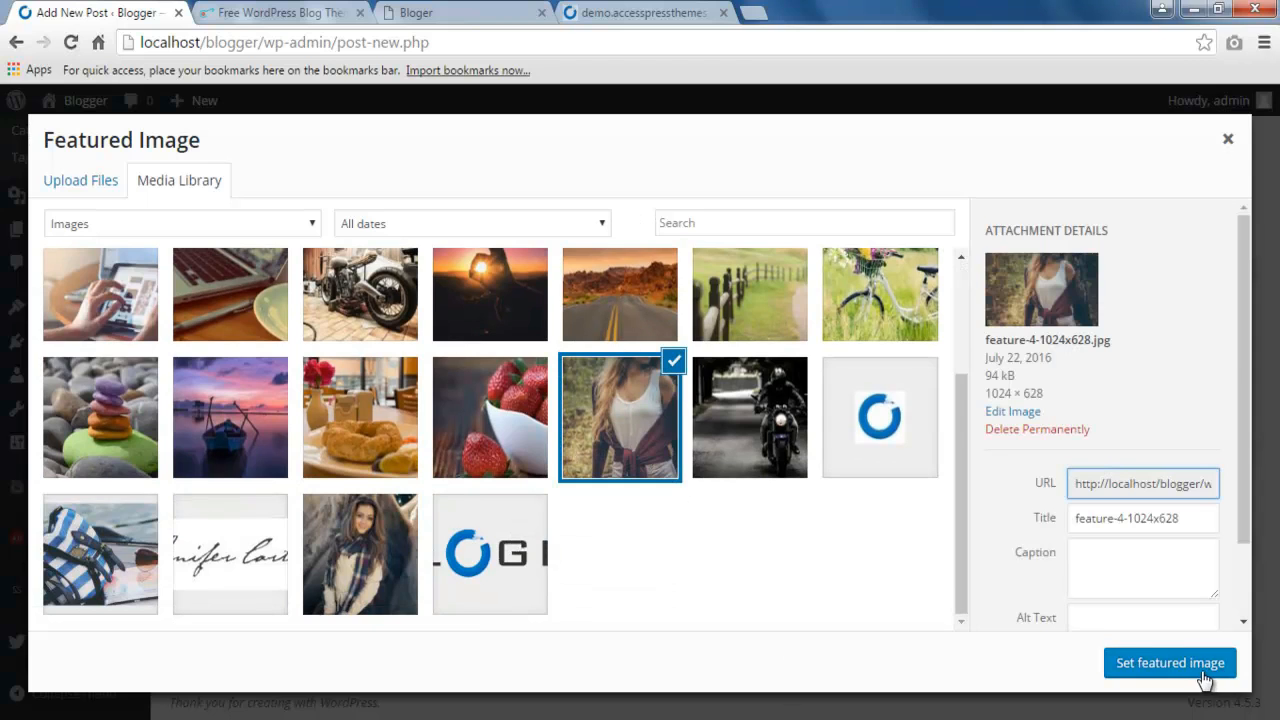
left_click(1168, 662)
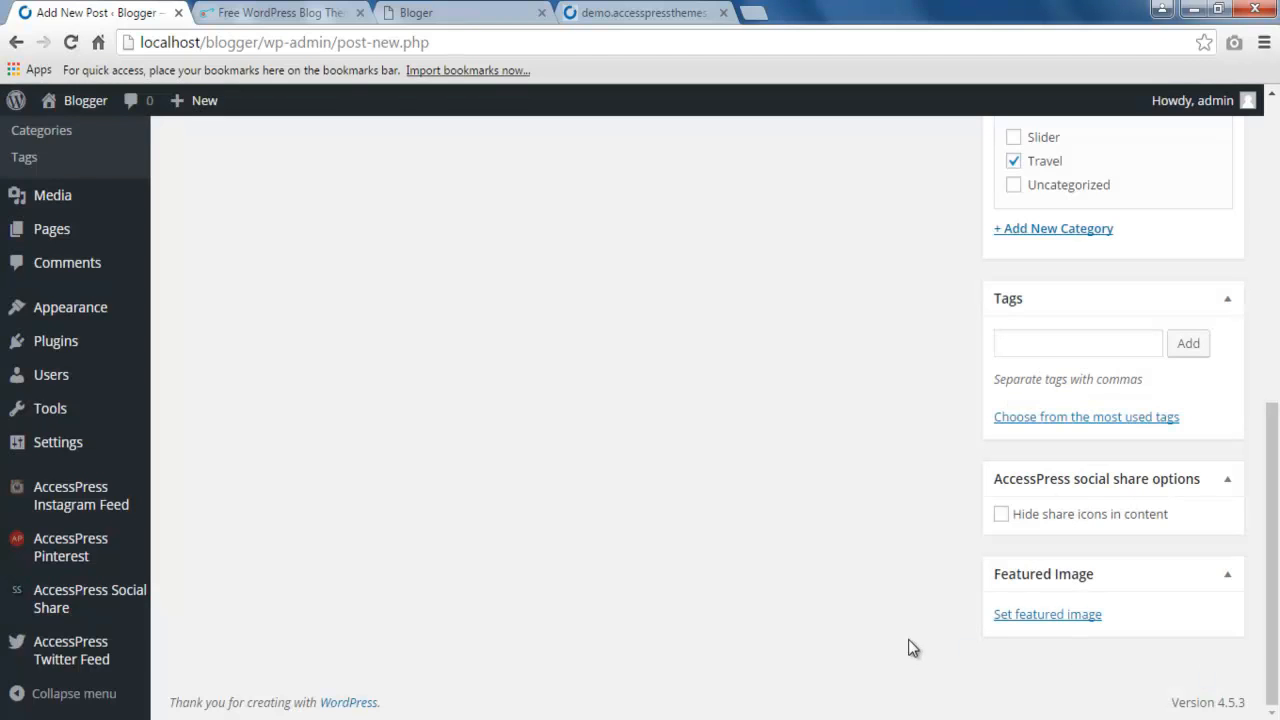
Publish 'Featured Post' and view the All Posts list showing it under Travel
left_click(1048, 614)
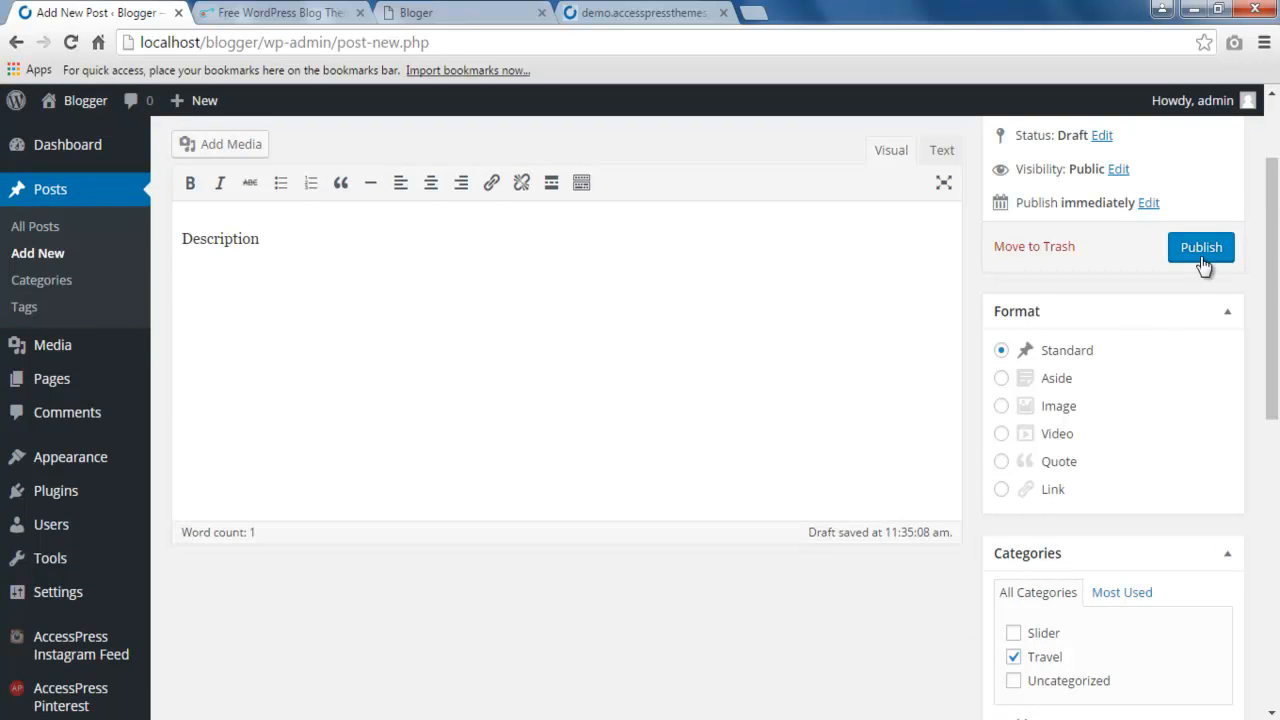
left_click(1200, 248)
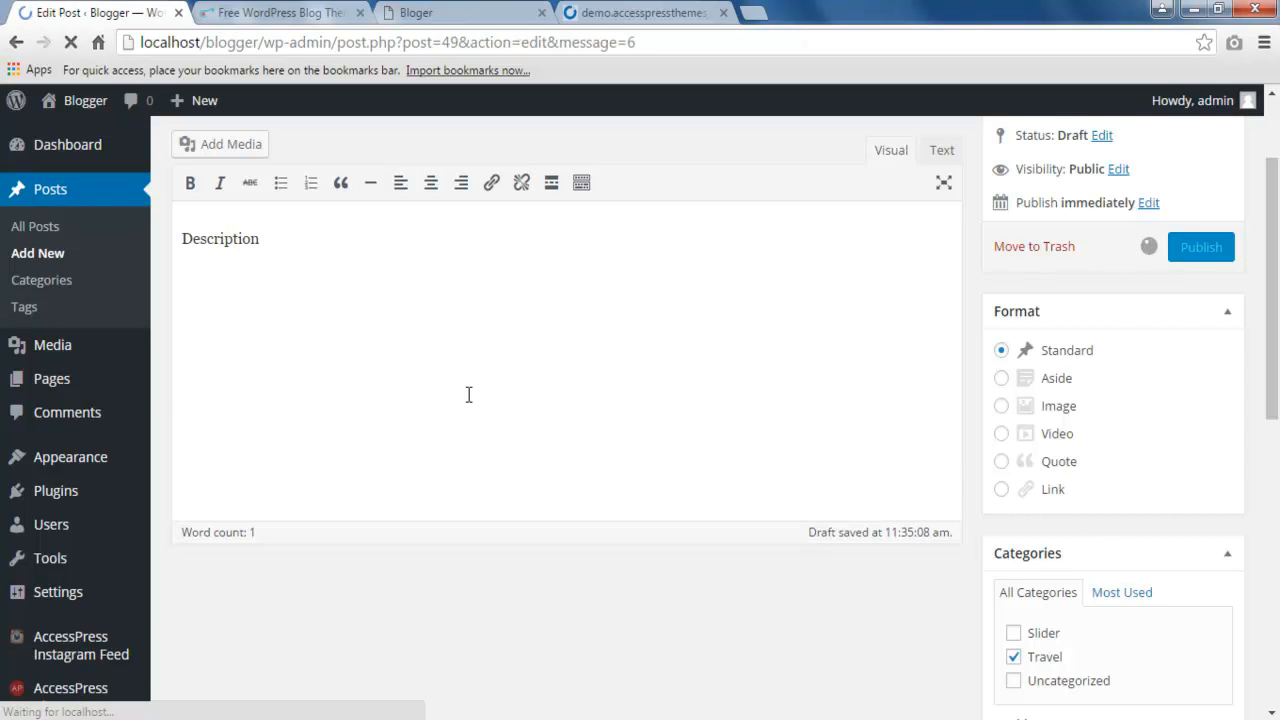
left_click(1200, 248)
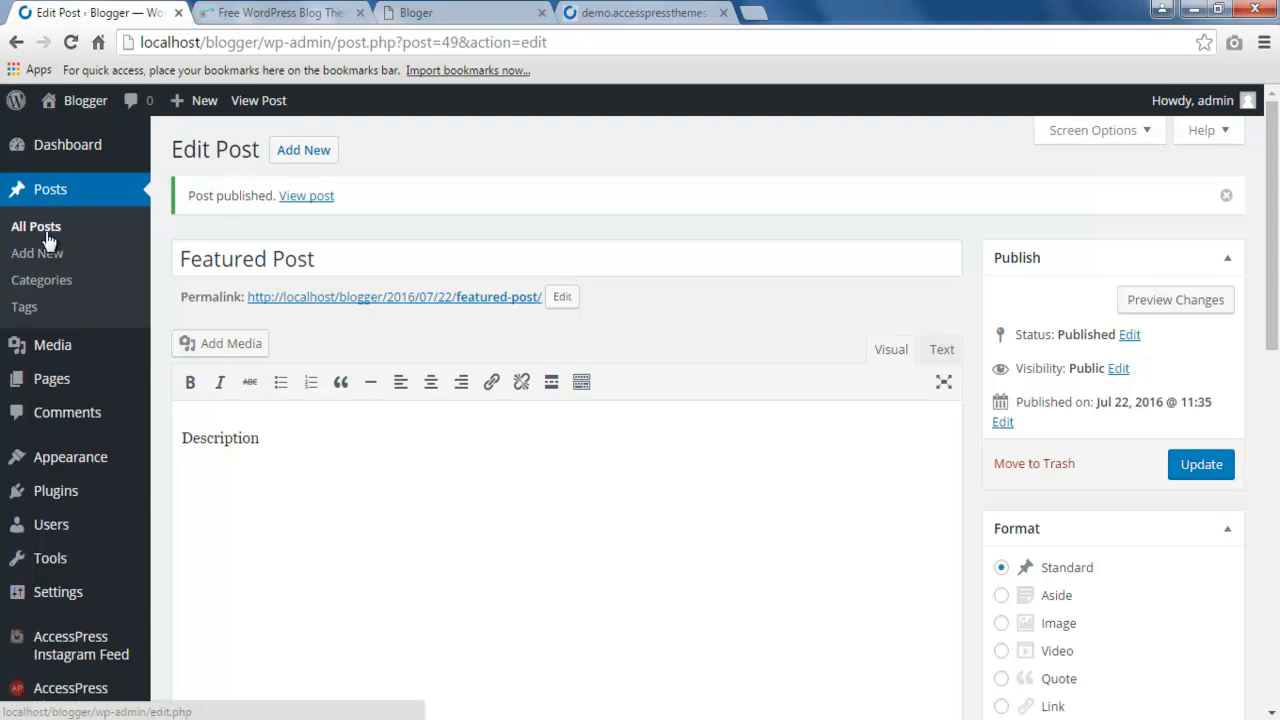
left_click(36, 226)
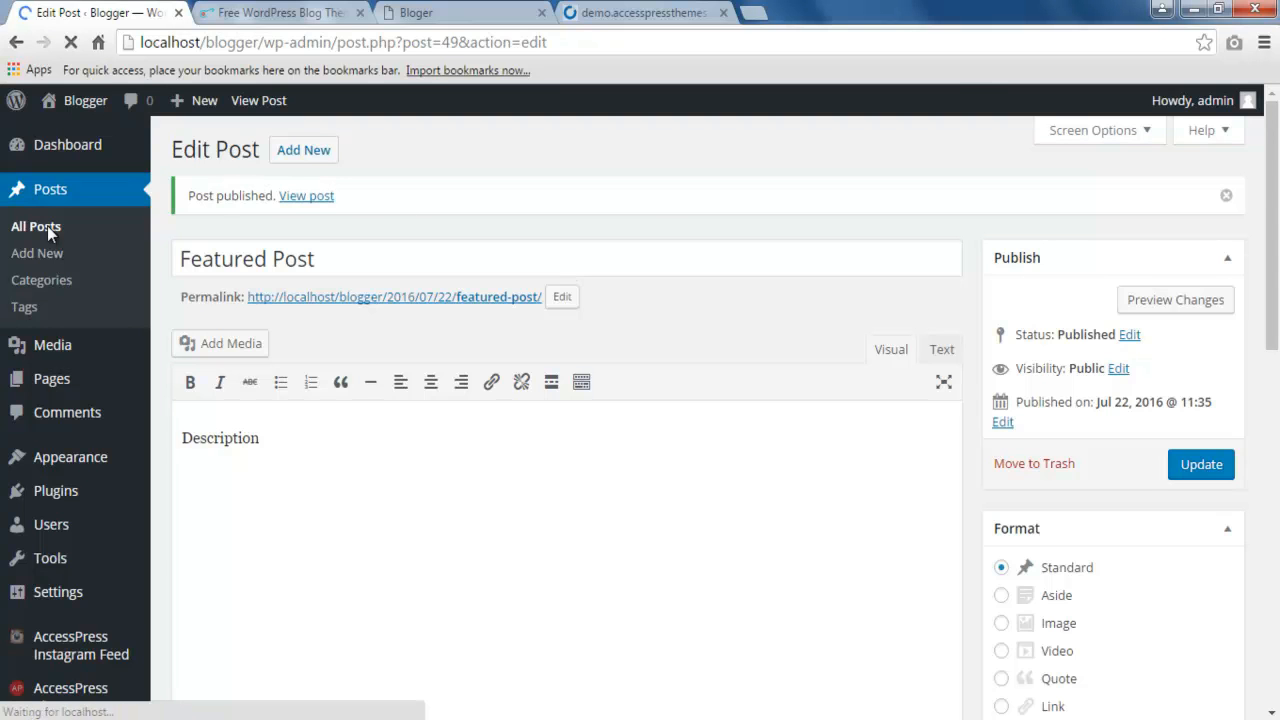
left_click(36, 226)
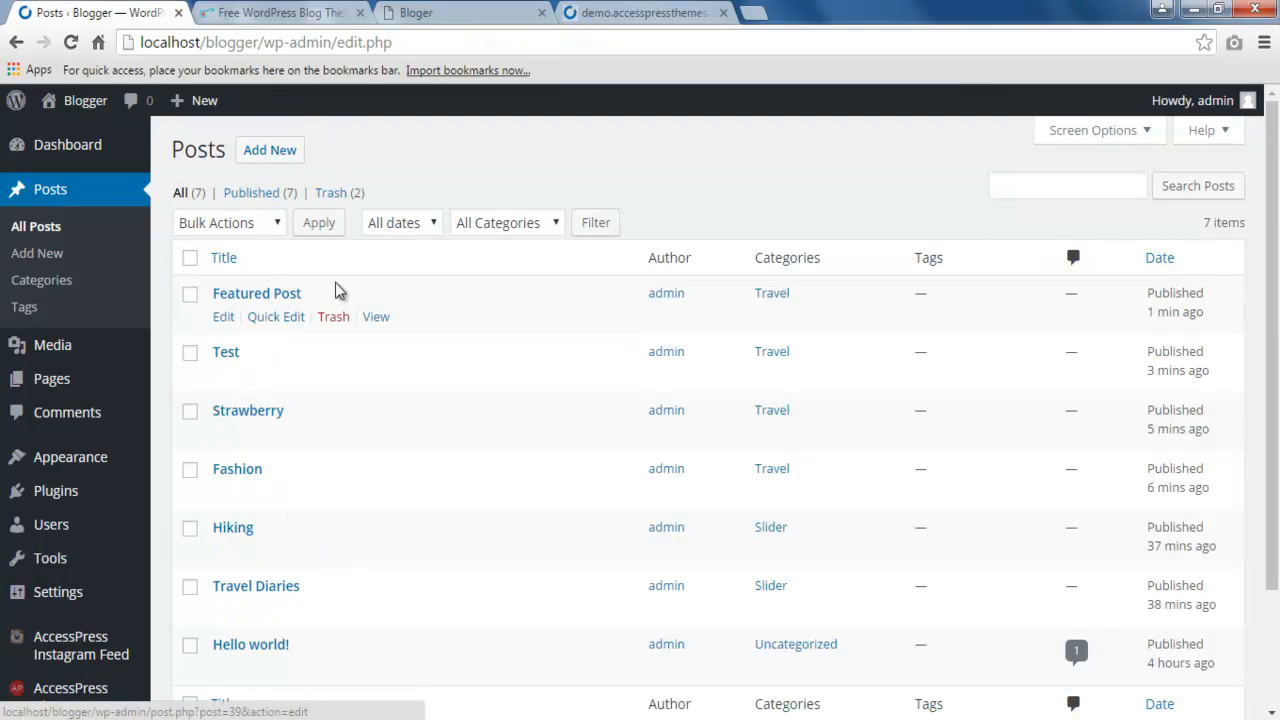
mouse_move(70, 456)
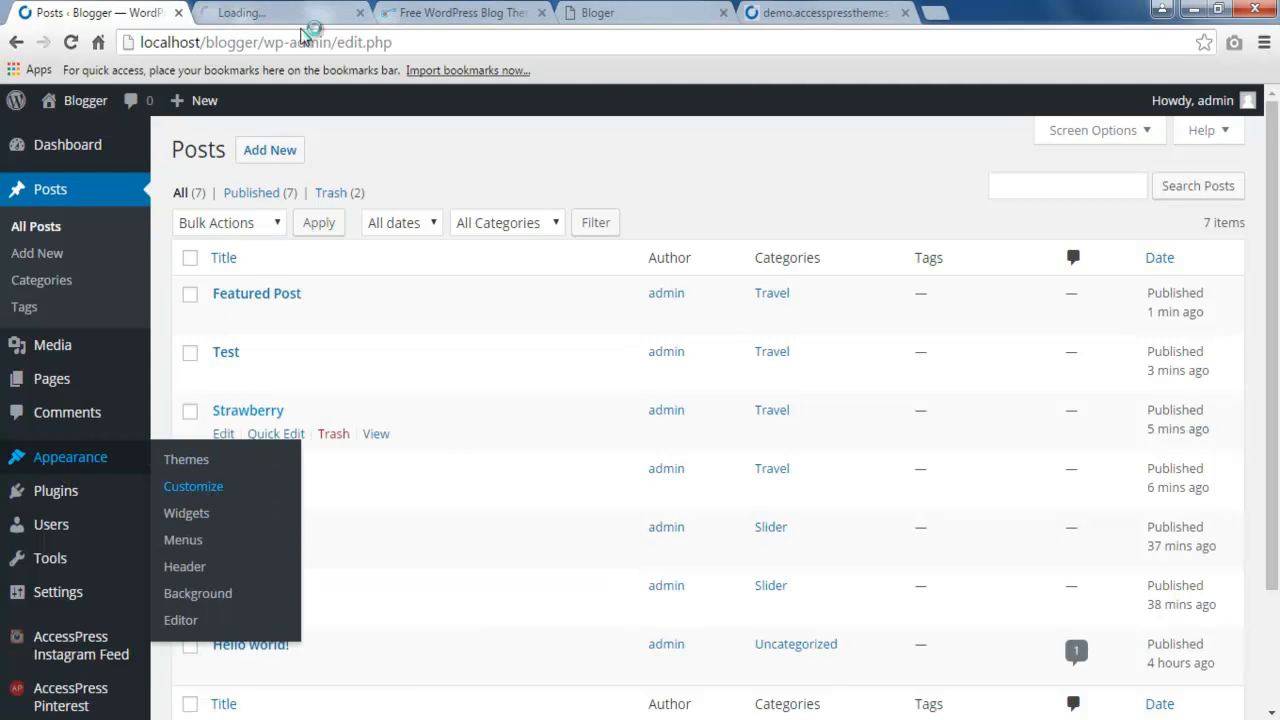
Open Appearance > Customize for the Bloger theme with its live homepage preview
left_click(192, 486)
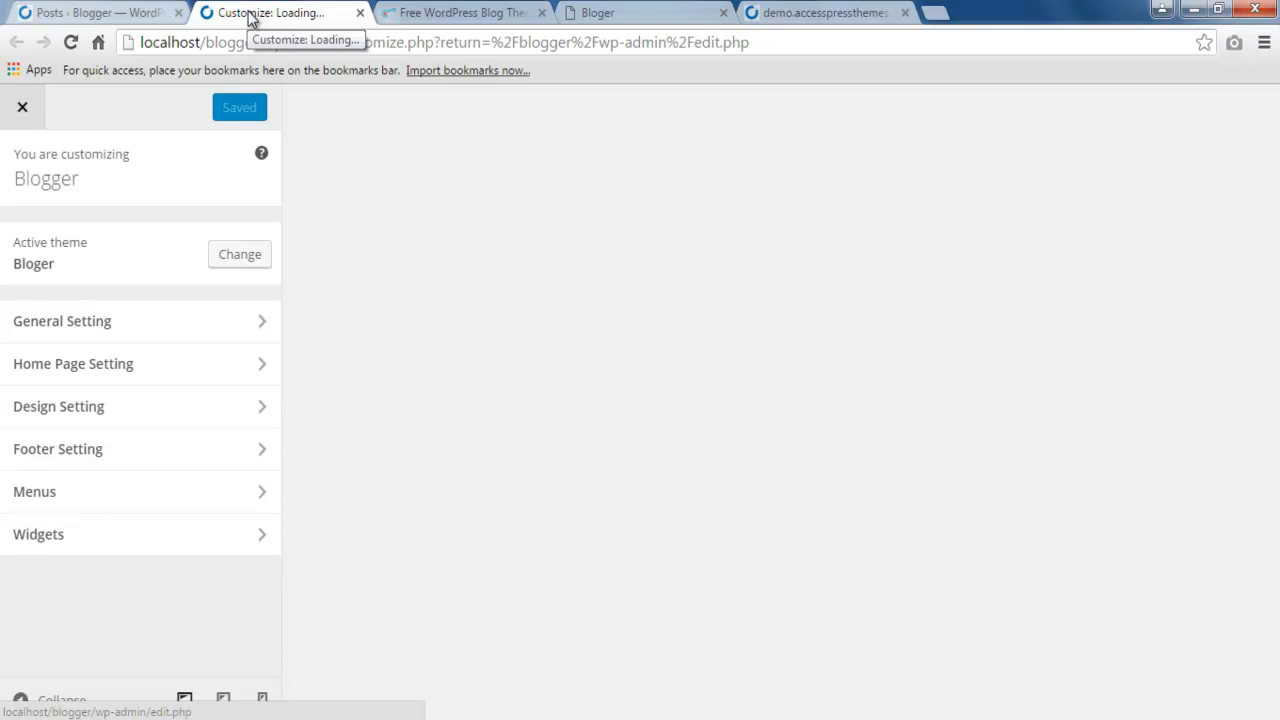
mouse_move(136, 364)
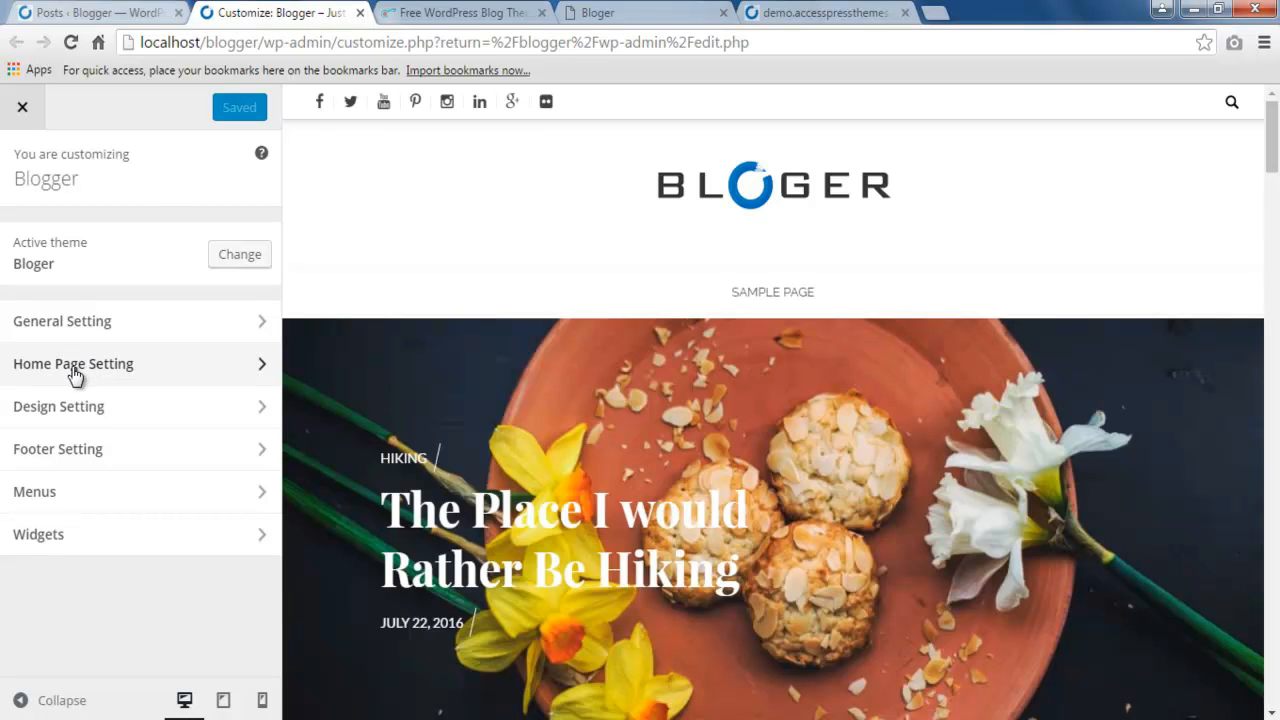
Enable Home Feature Post and choose Fashion first and Featured Post third, with Strawberry second
left_click(72, 364)
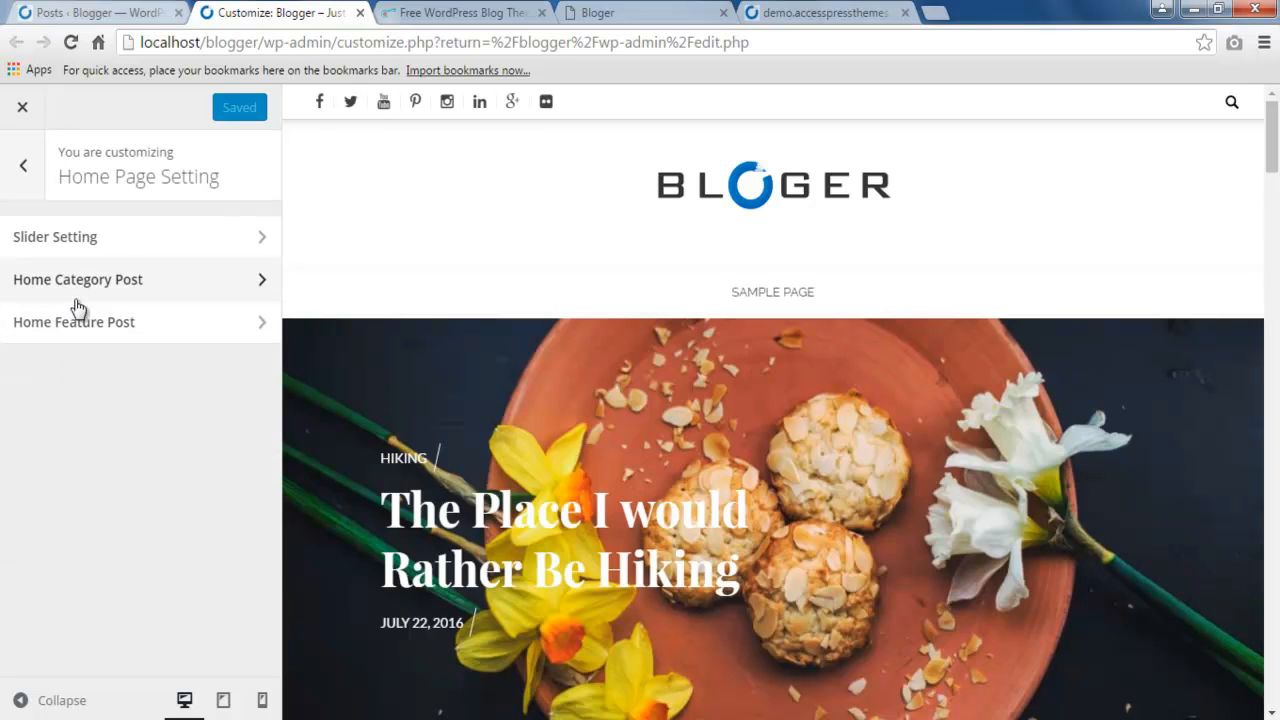
left_click(72, 320)
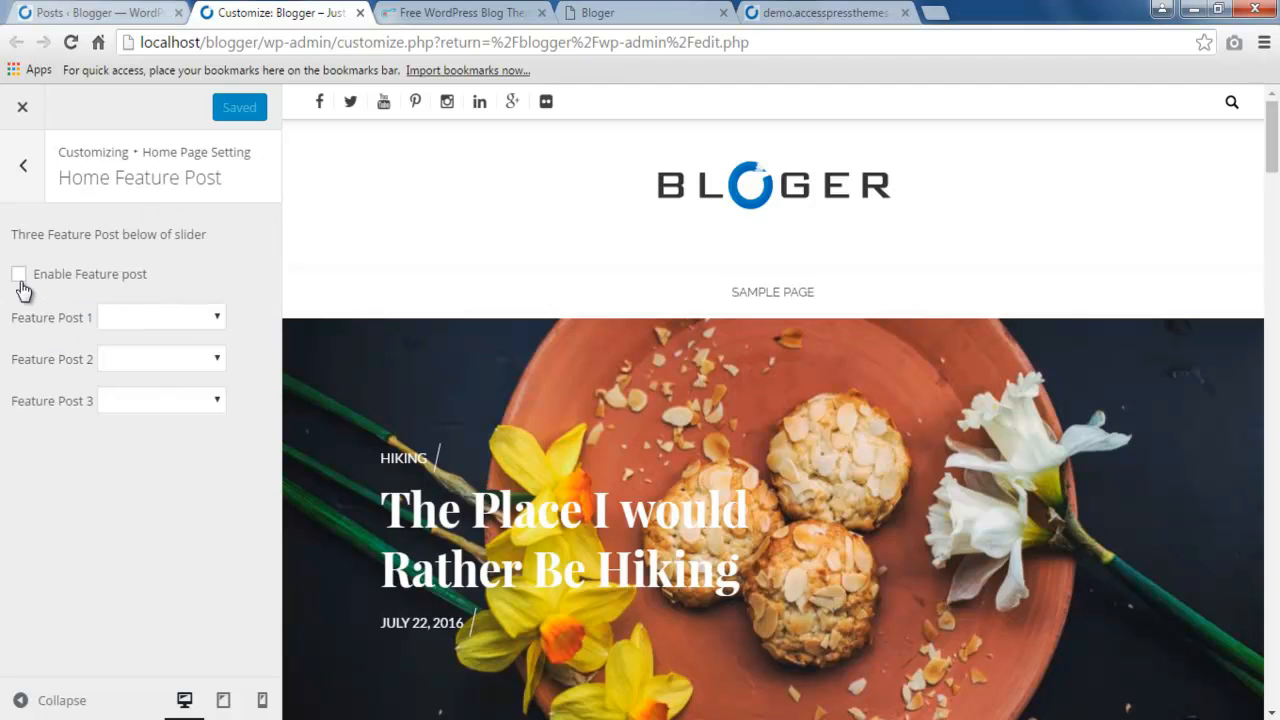
left_click(18, 272)
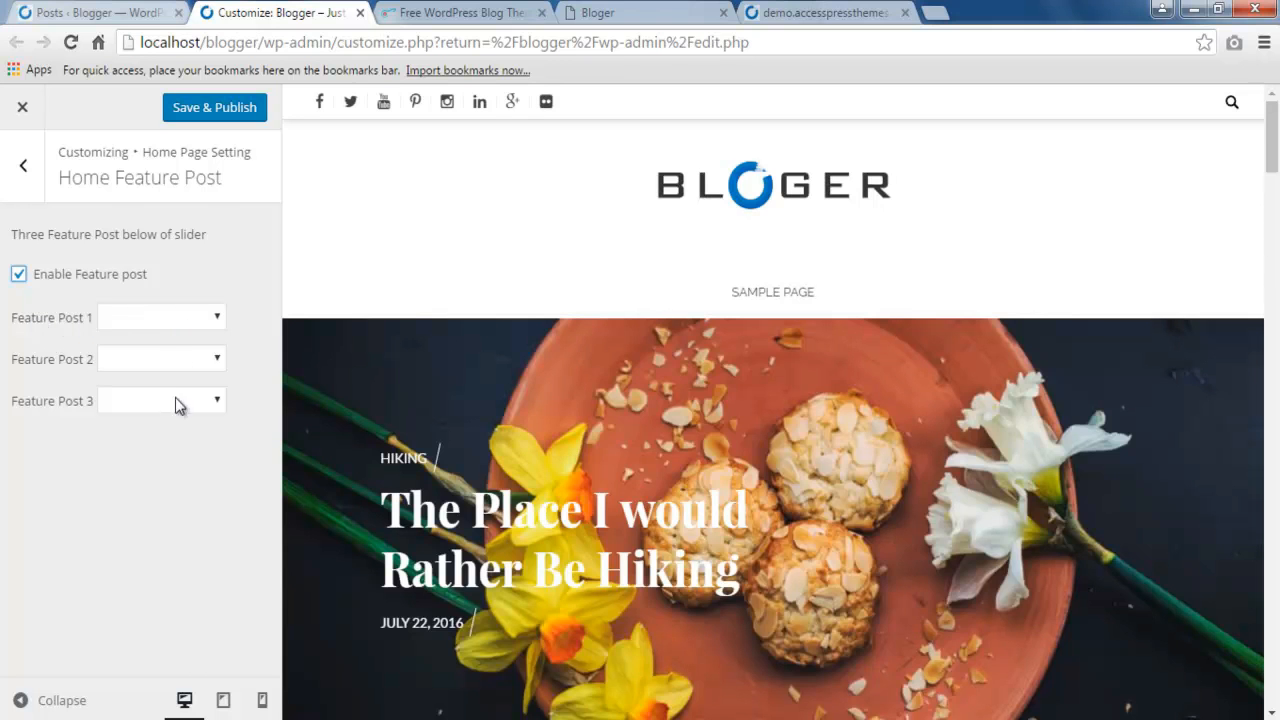
left_click(160, 316)
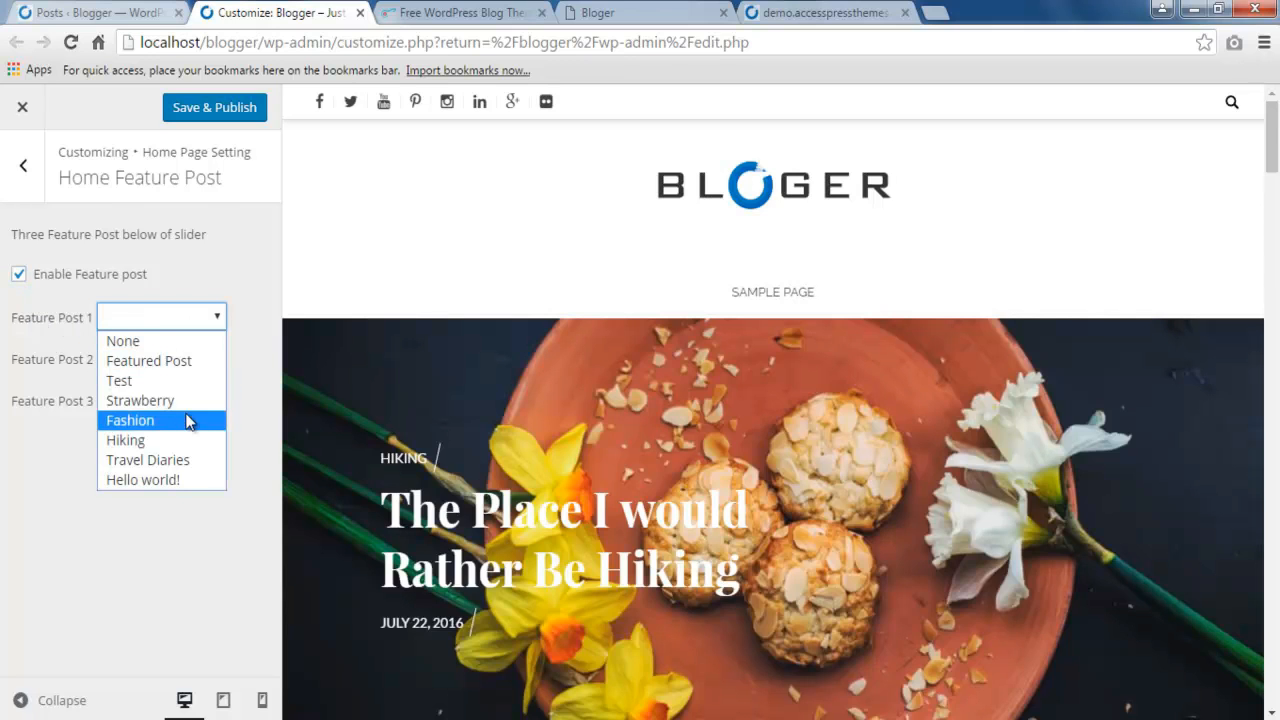
left_click(130, 420)
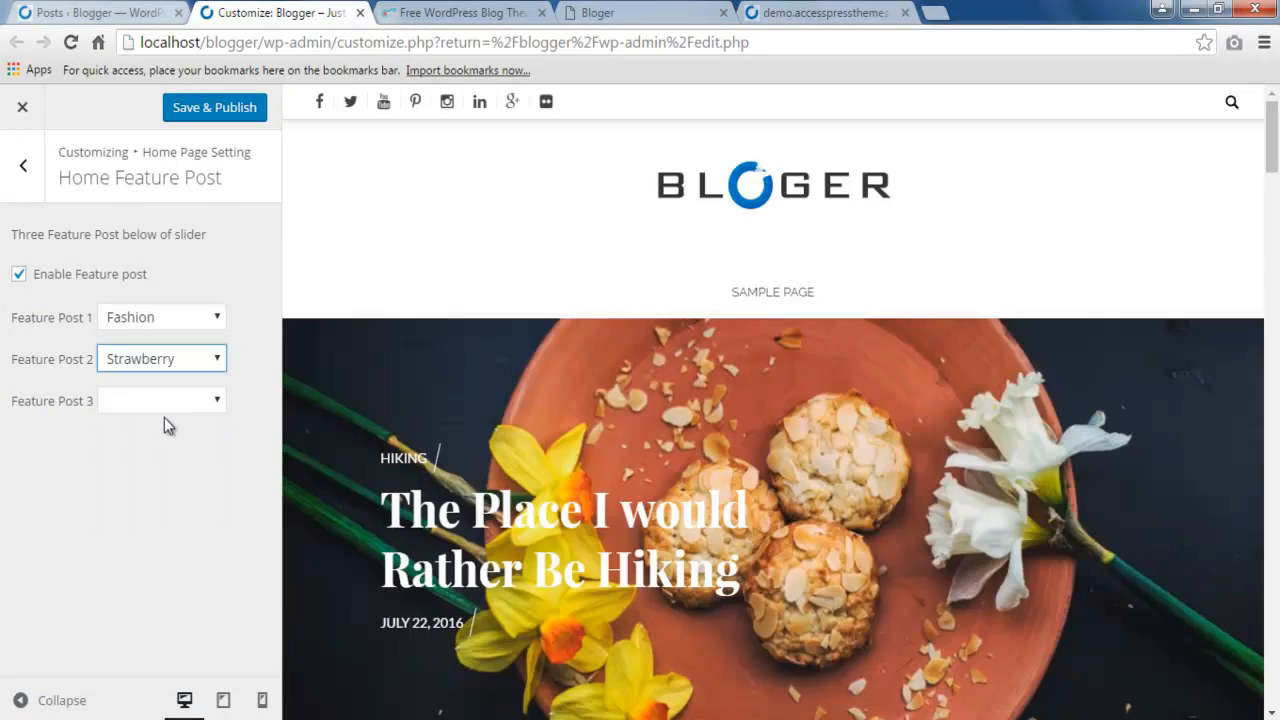
left_click(160, 400)
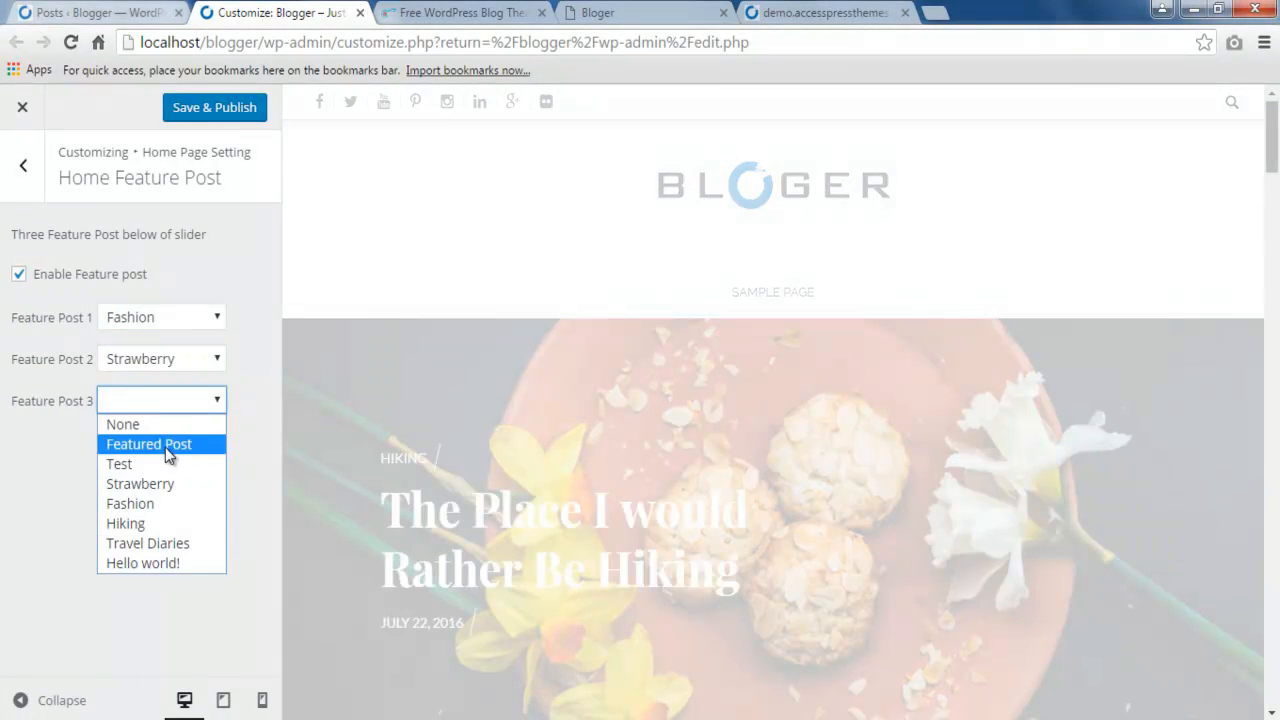
left_click(148, 444)
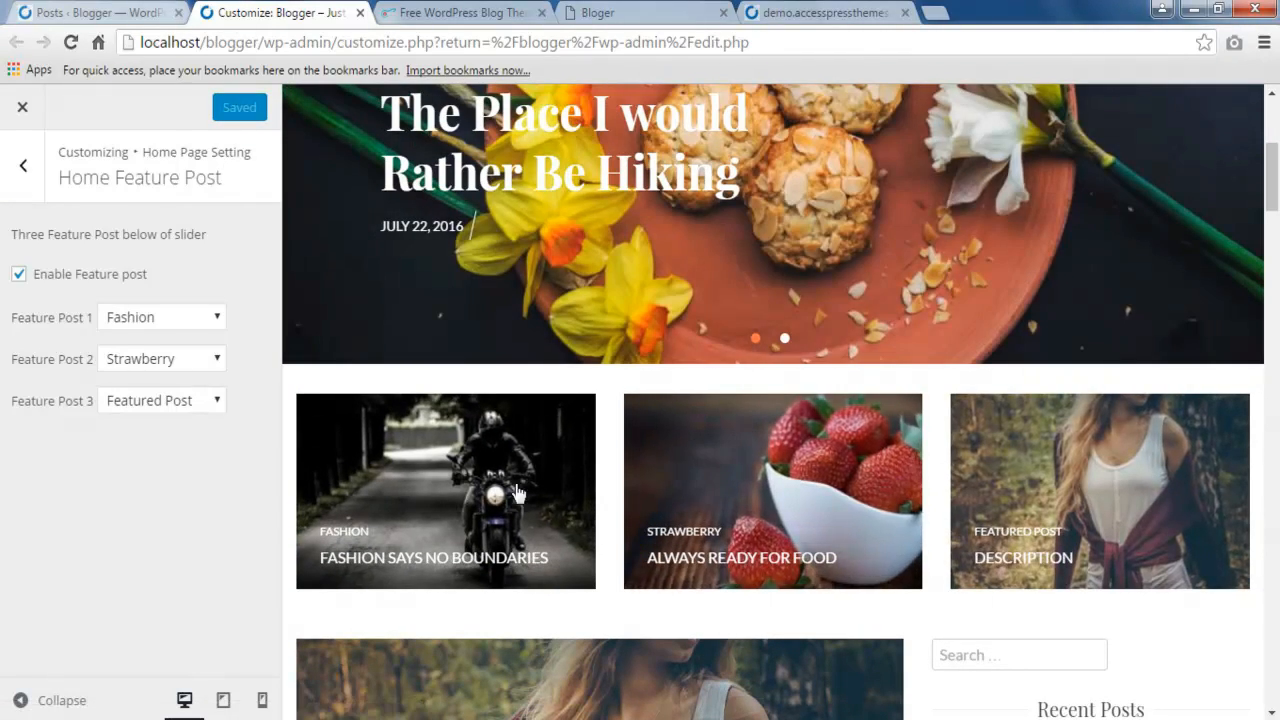
mouse_move(208, 362)
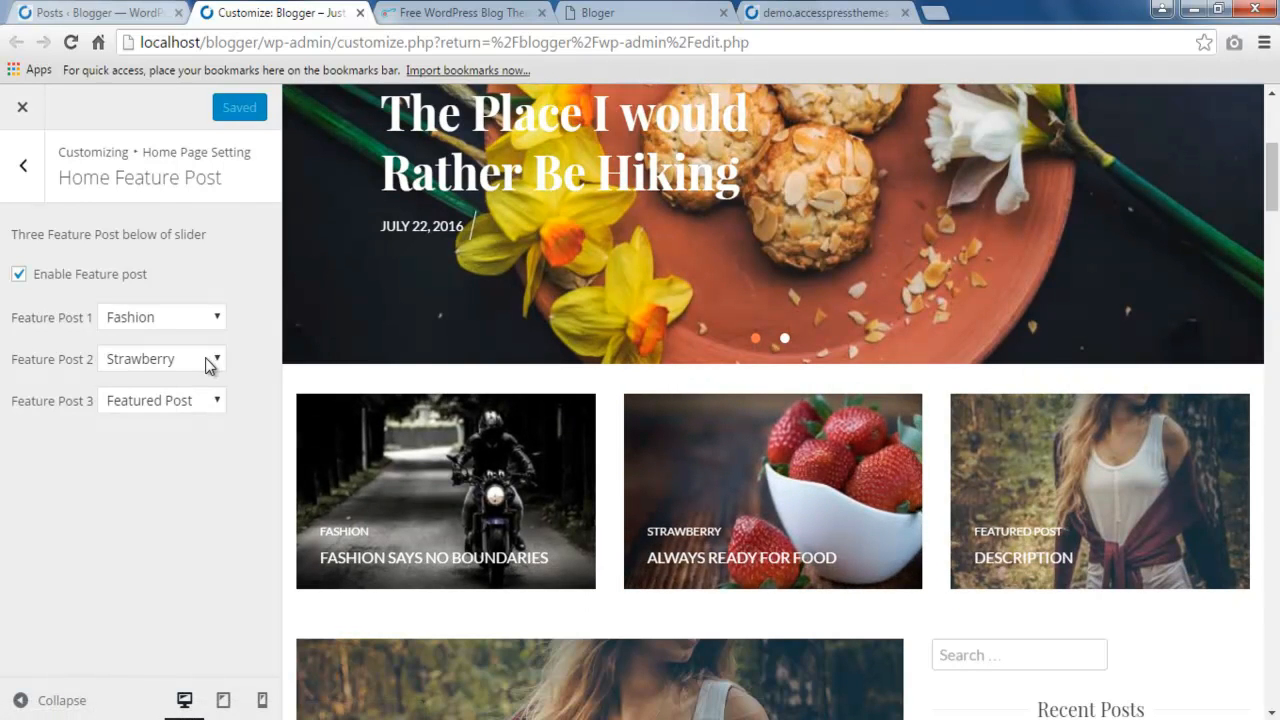
mouse_move(476, 482)
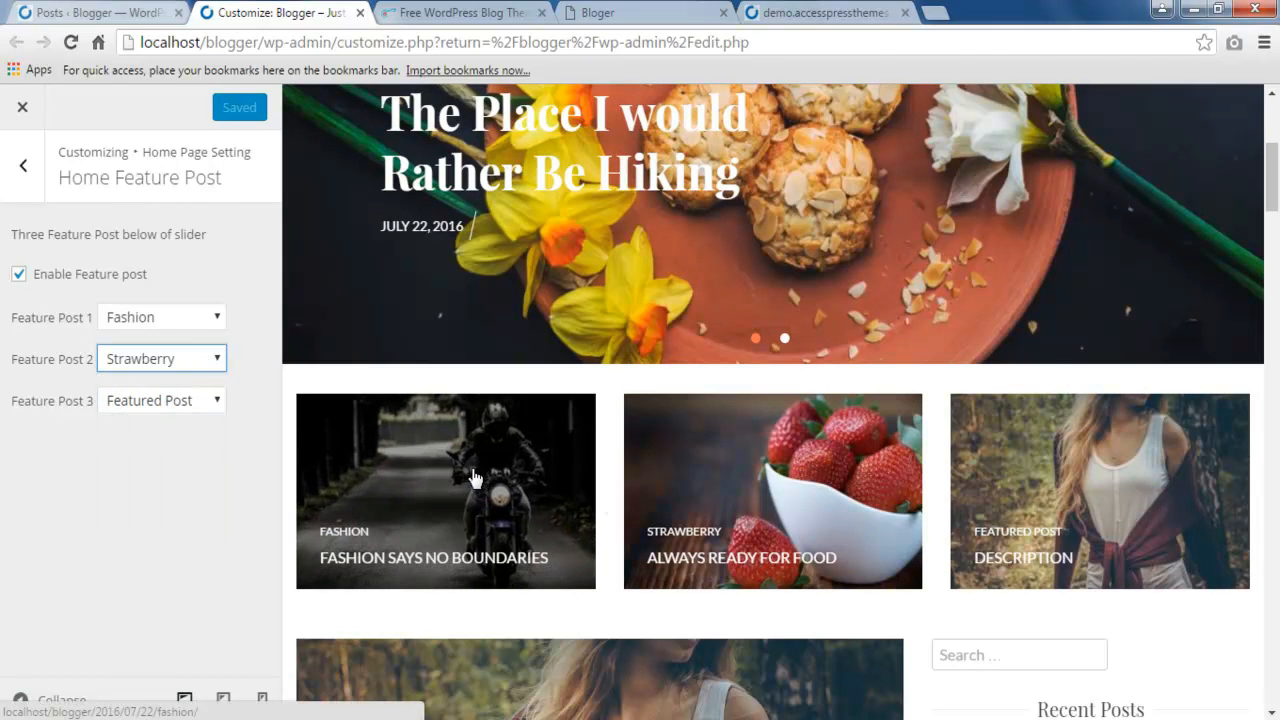
mouse_move(1018, 502)
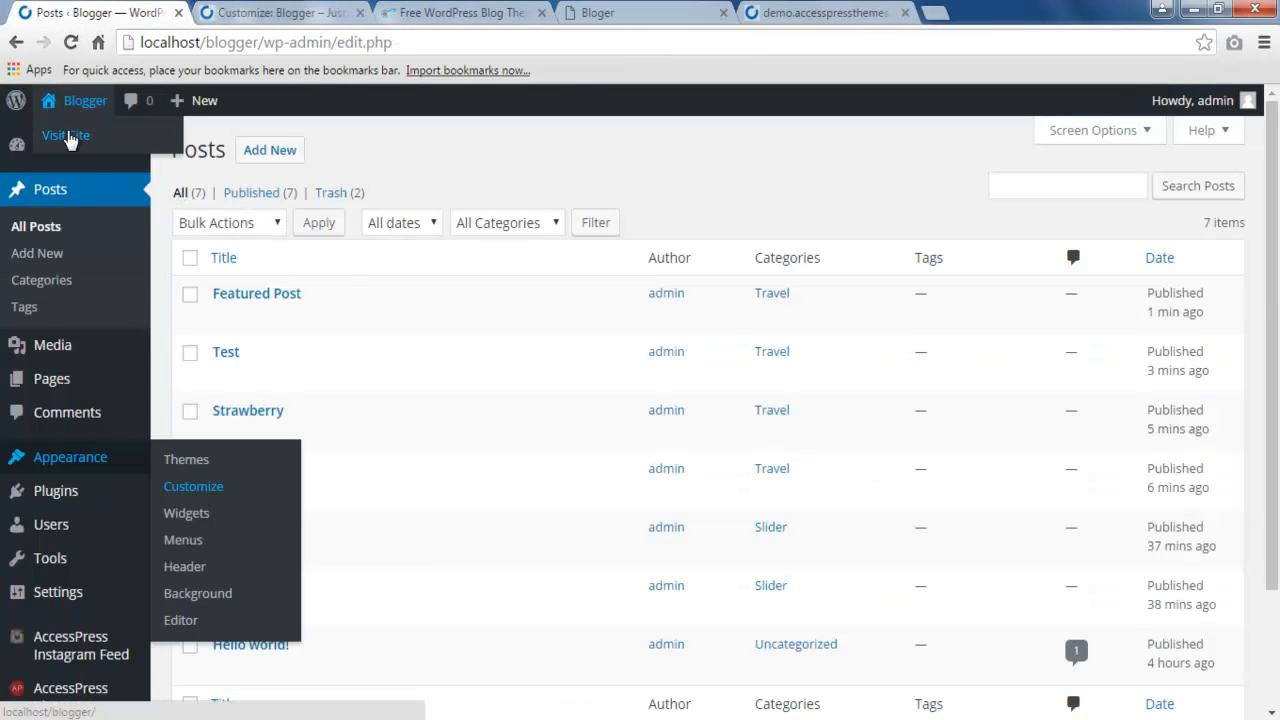
Visit the live homepage to see the three feature posts, then switch to the Bloger documentation
left_click(64, 132)
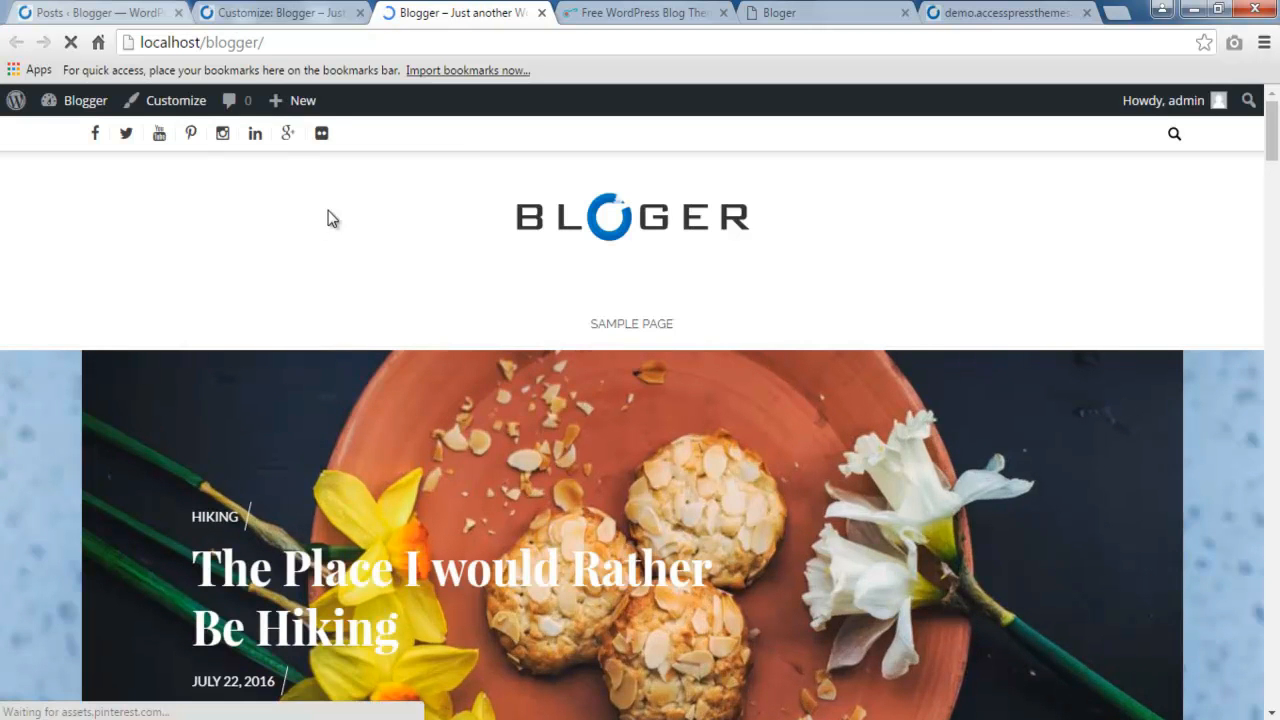
scroll("down", 3)
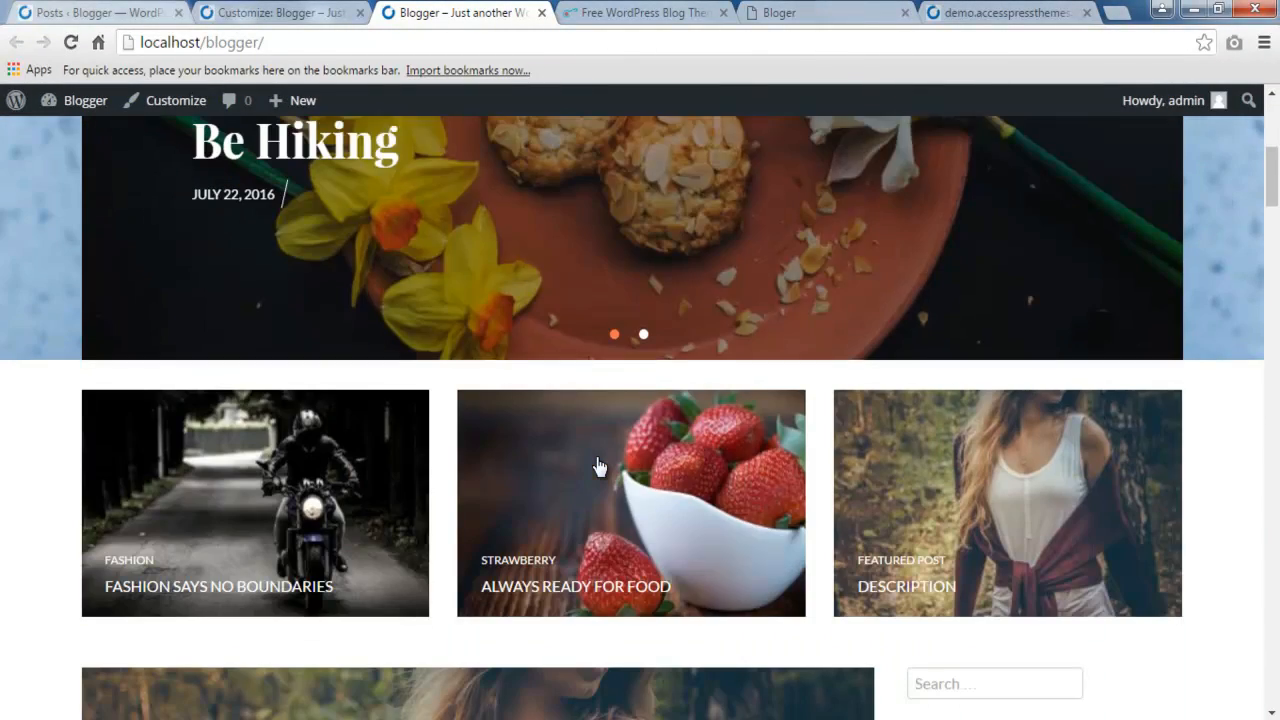
scroll("down", 3)
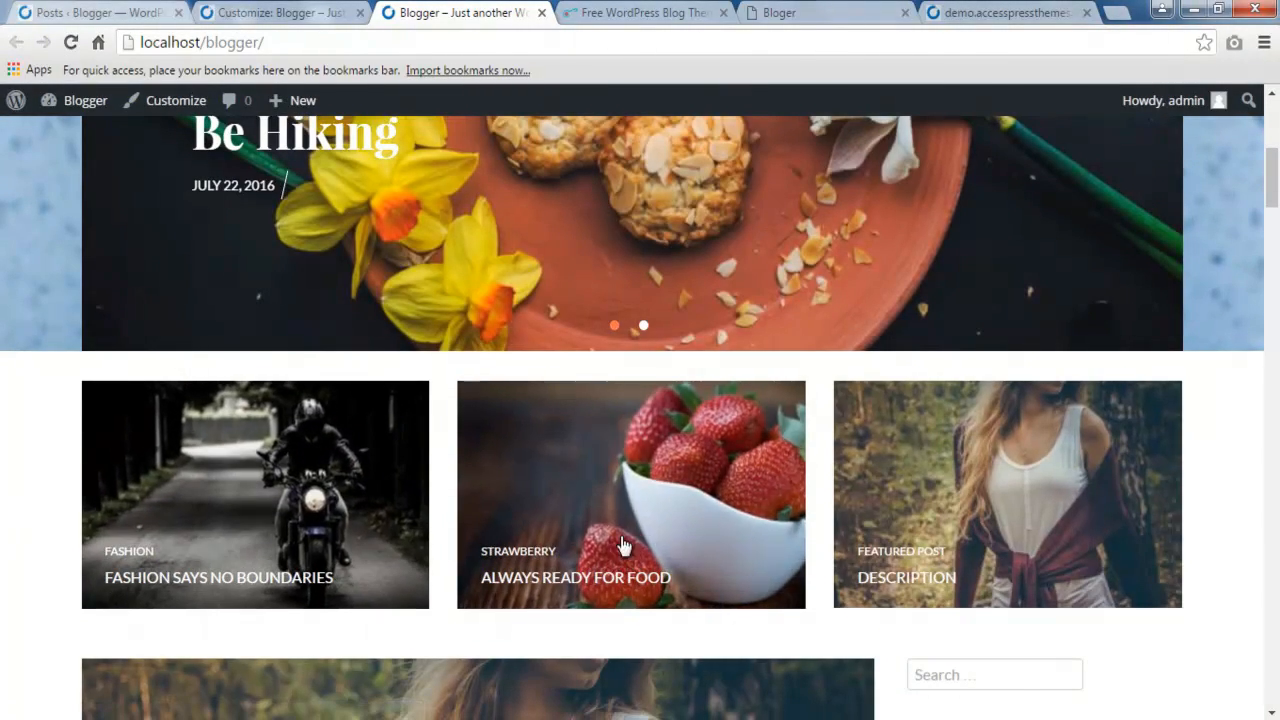
mouse_move(1136, 496)
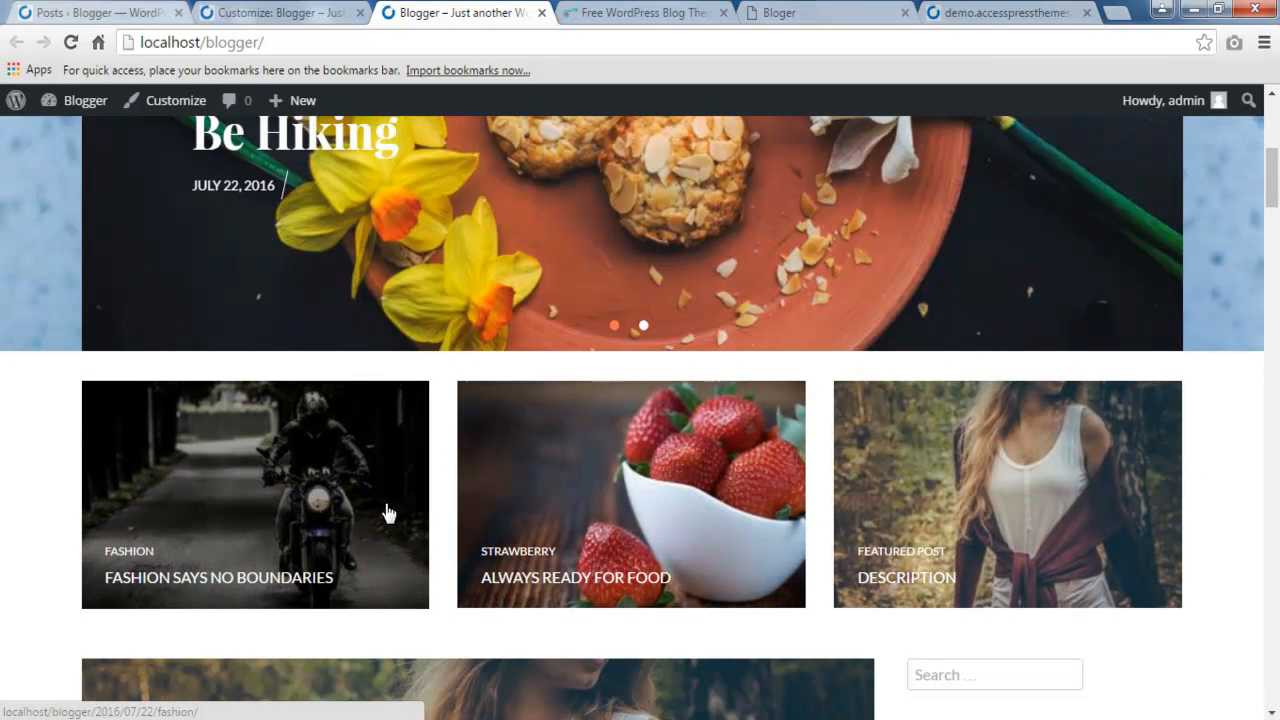
mouse_move(668, 592)
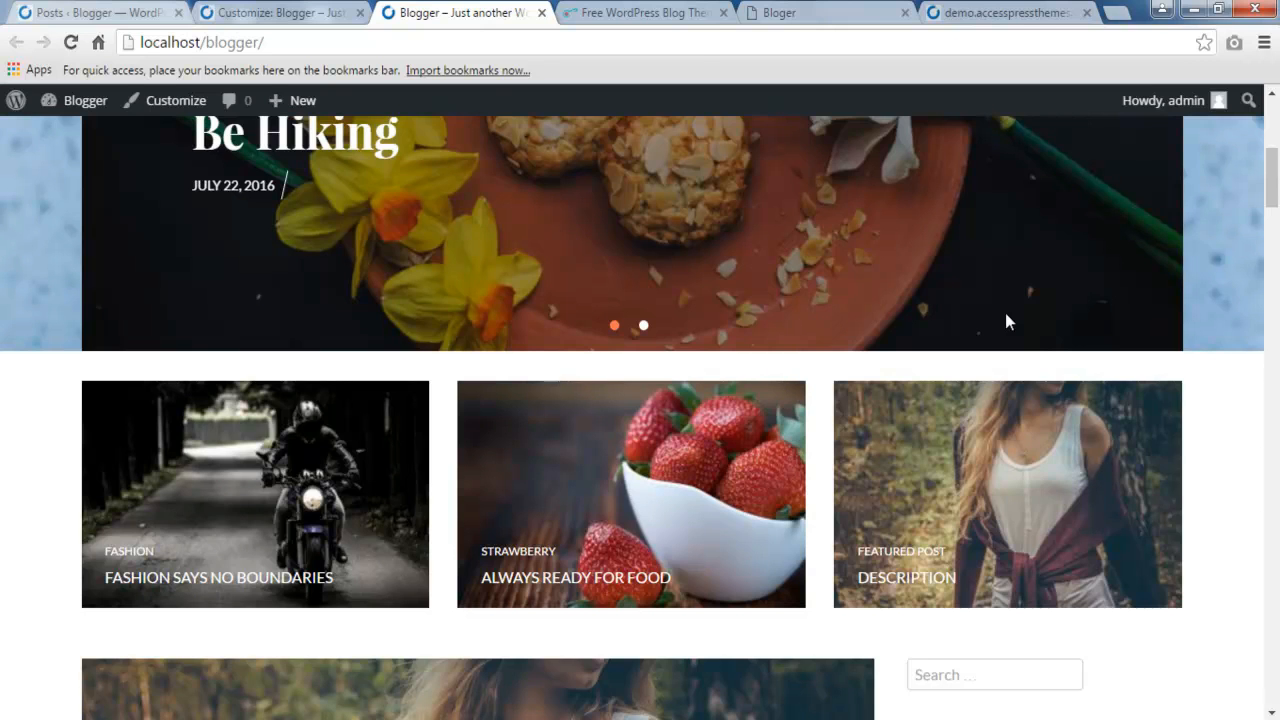
left_click(800, 12)
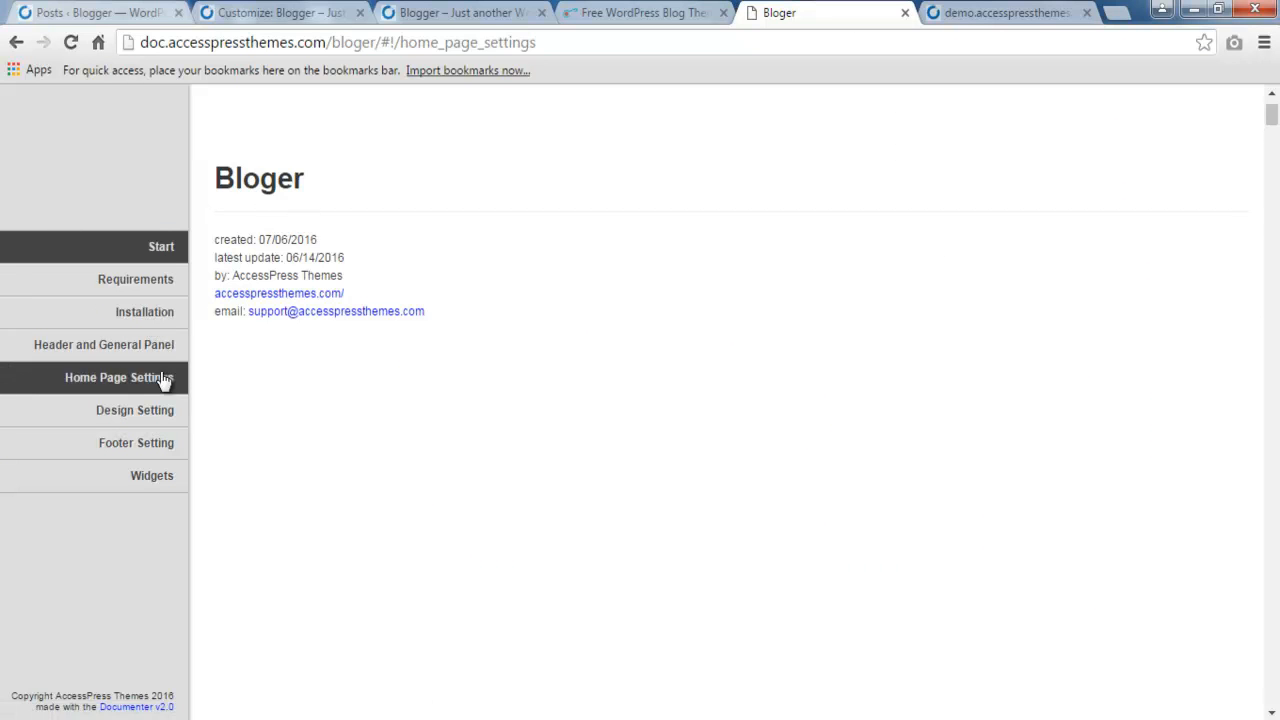
Read the Home Feature Post documentation, then switch to the free Bloger theme product page
left_click(120, 376)
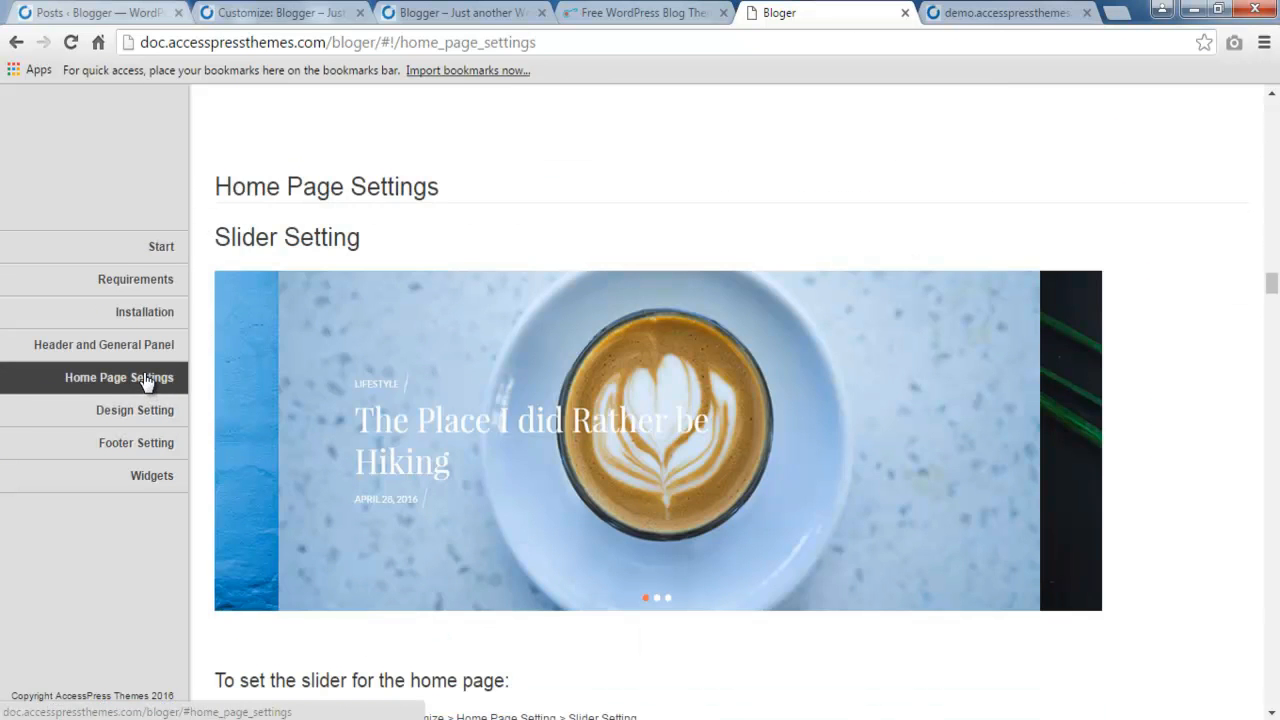
scroll("down", 3)
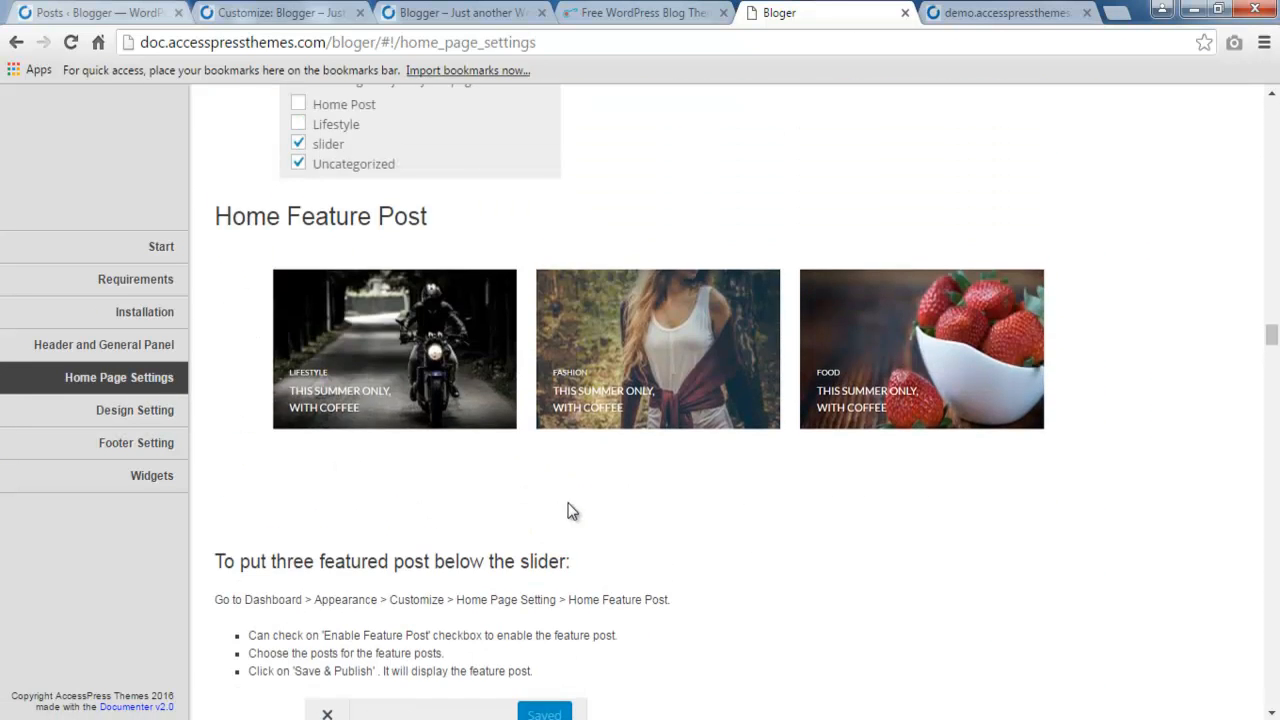
mouse_move(362, 498)
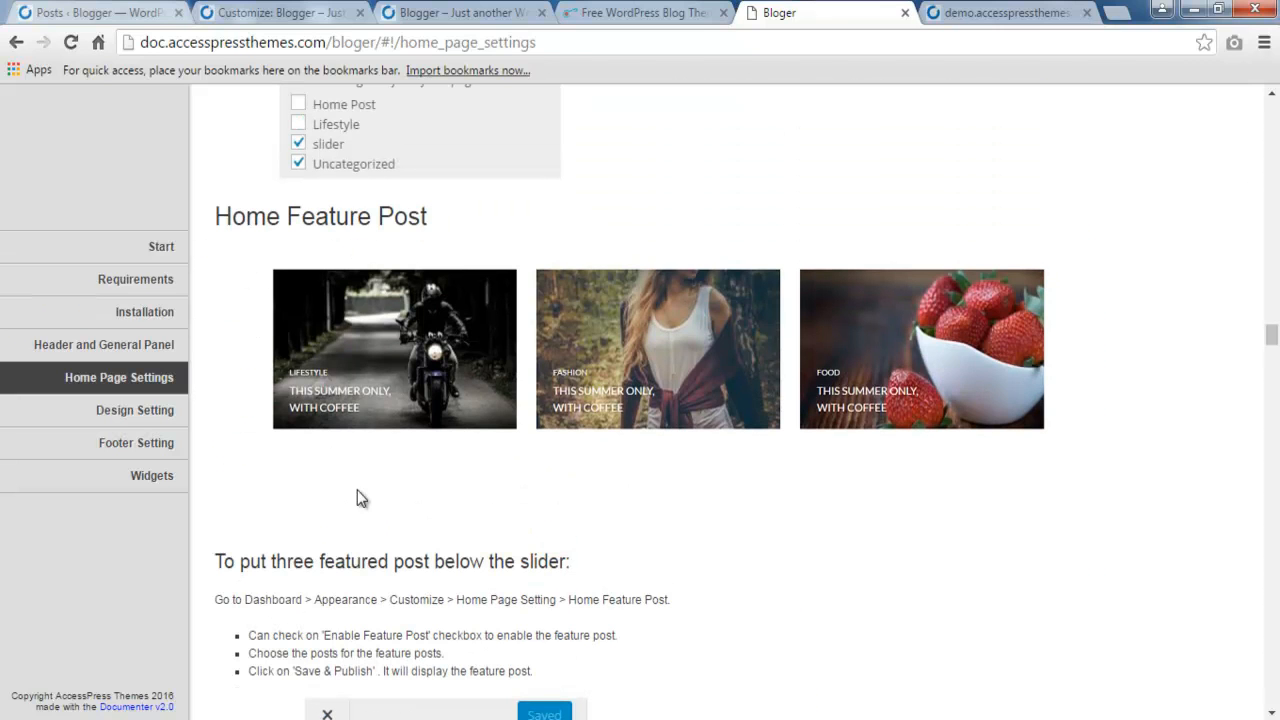
scroll("down", 3)
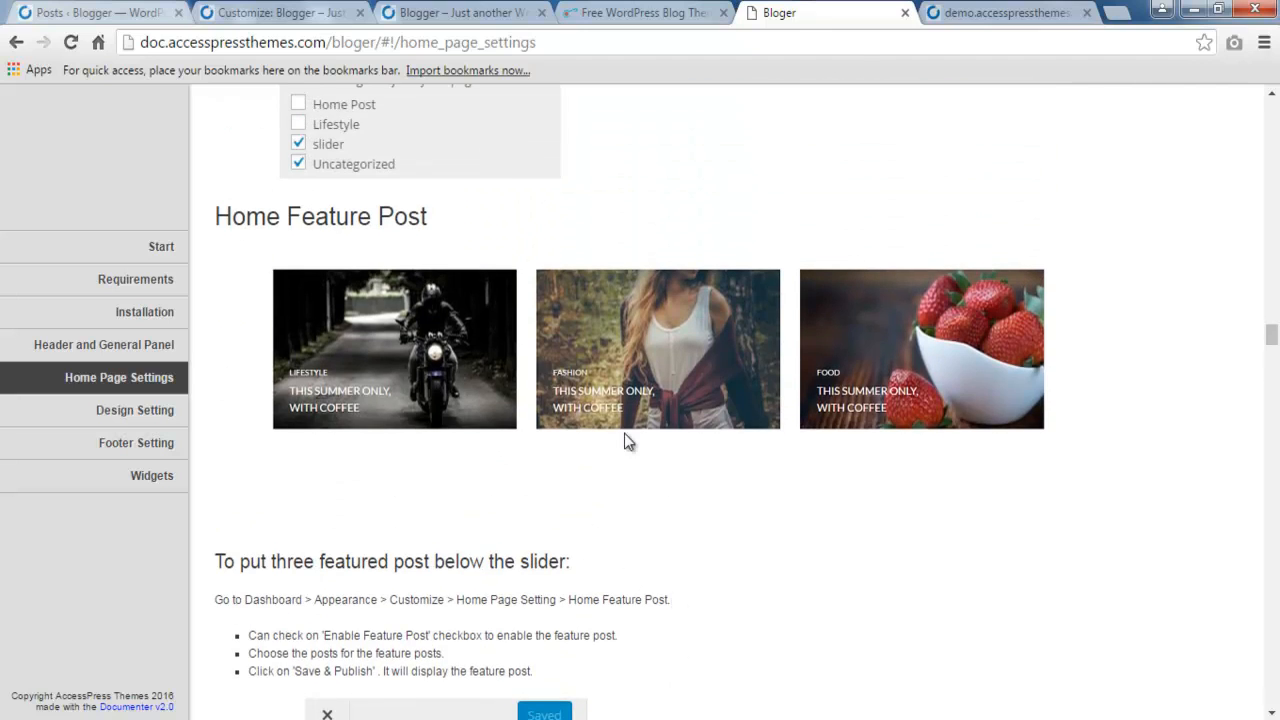
mouse_move(632, 438)
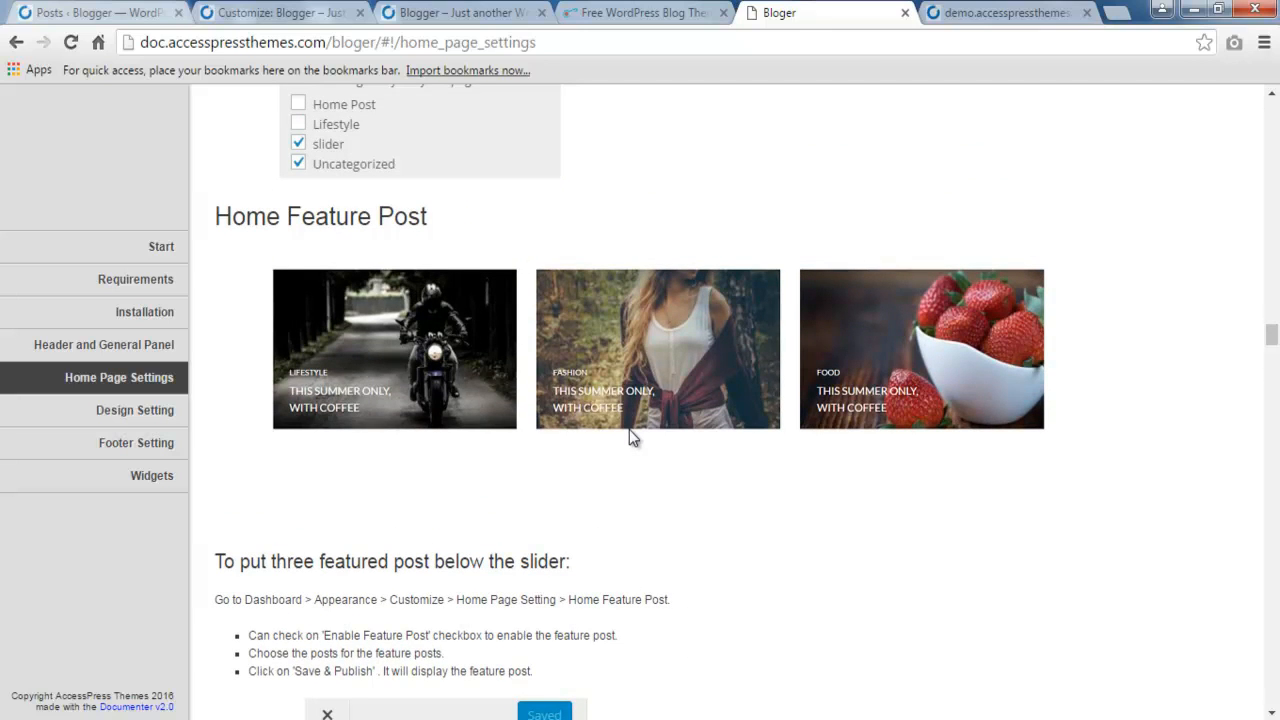
mouse_move(628, 388)
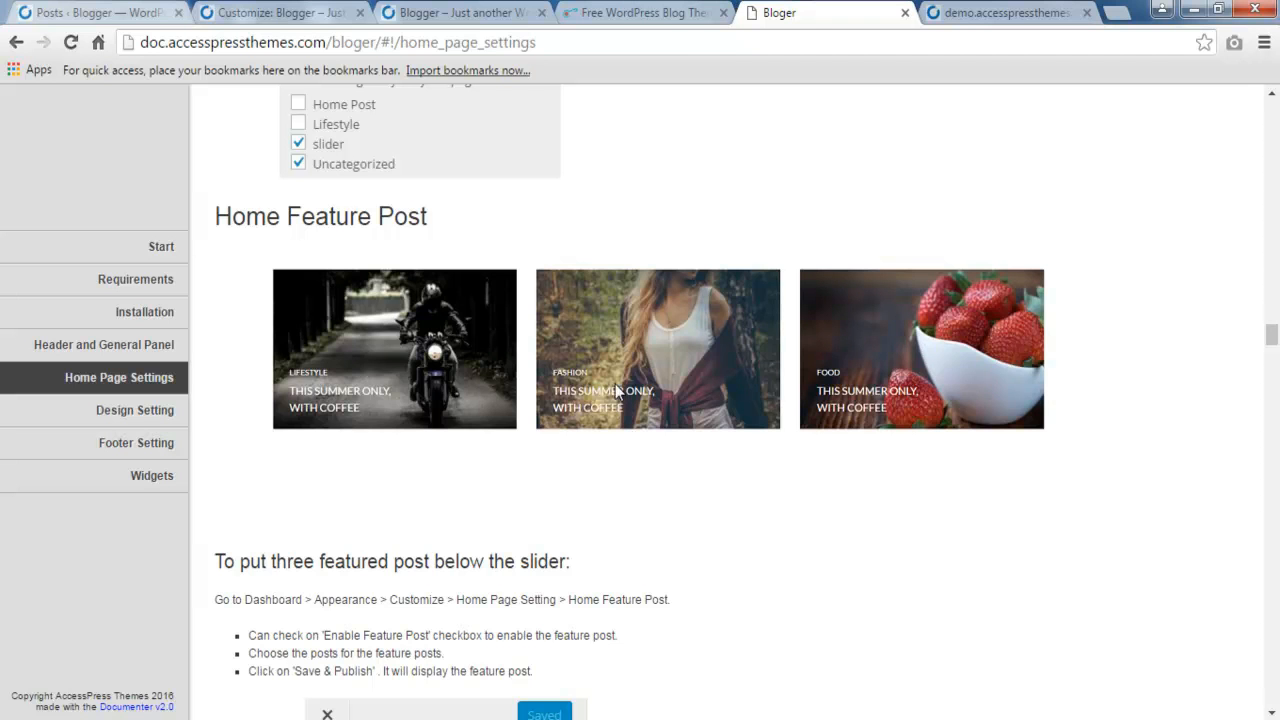
mouse_move(662, 26)
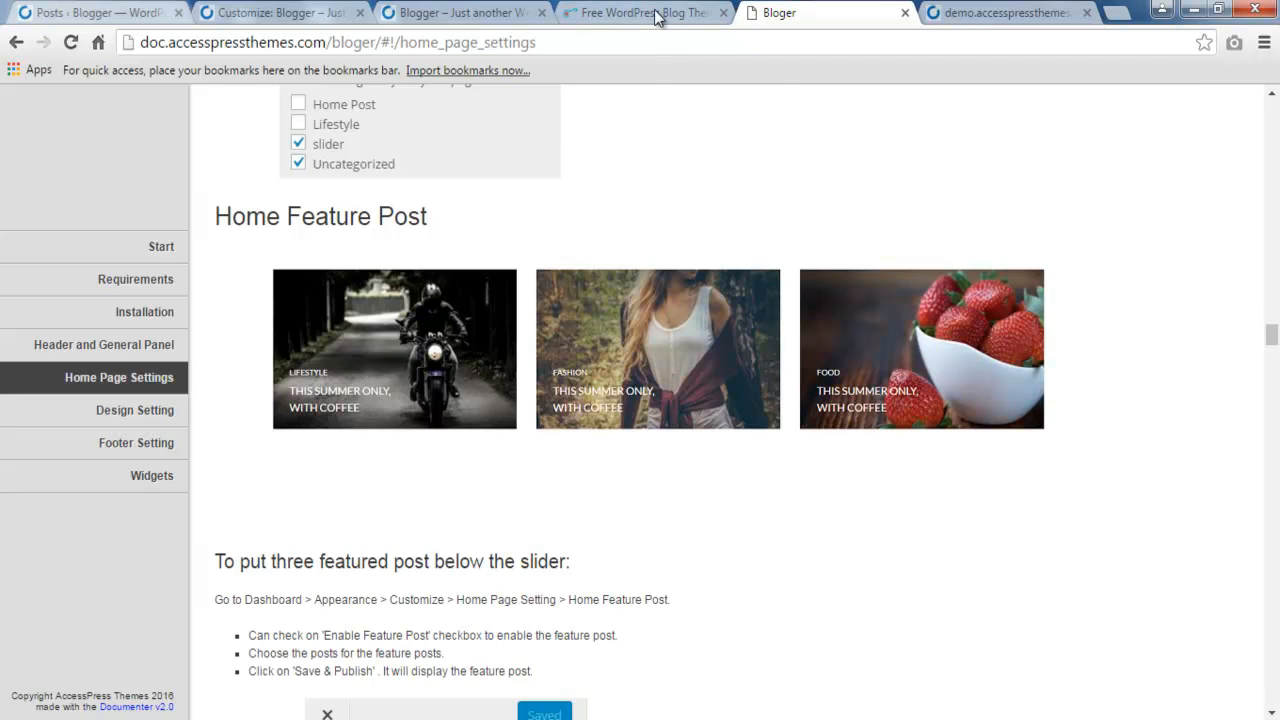
left_click(656, 12)
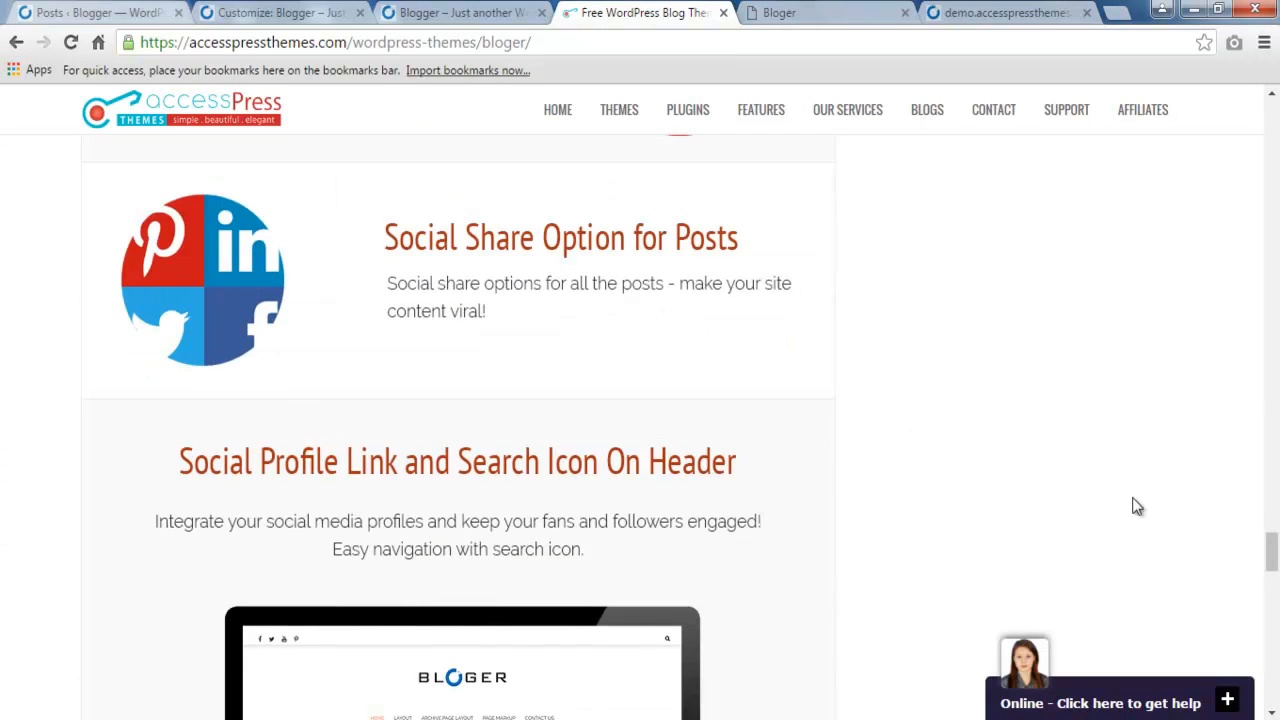
scroll("up", 3)
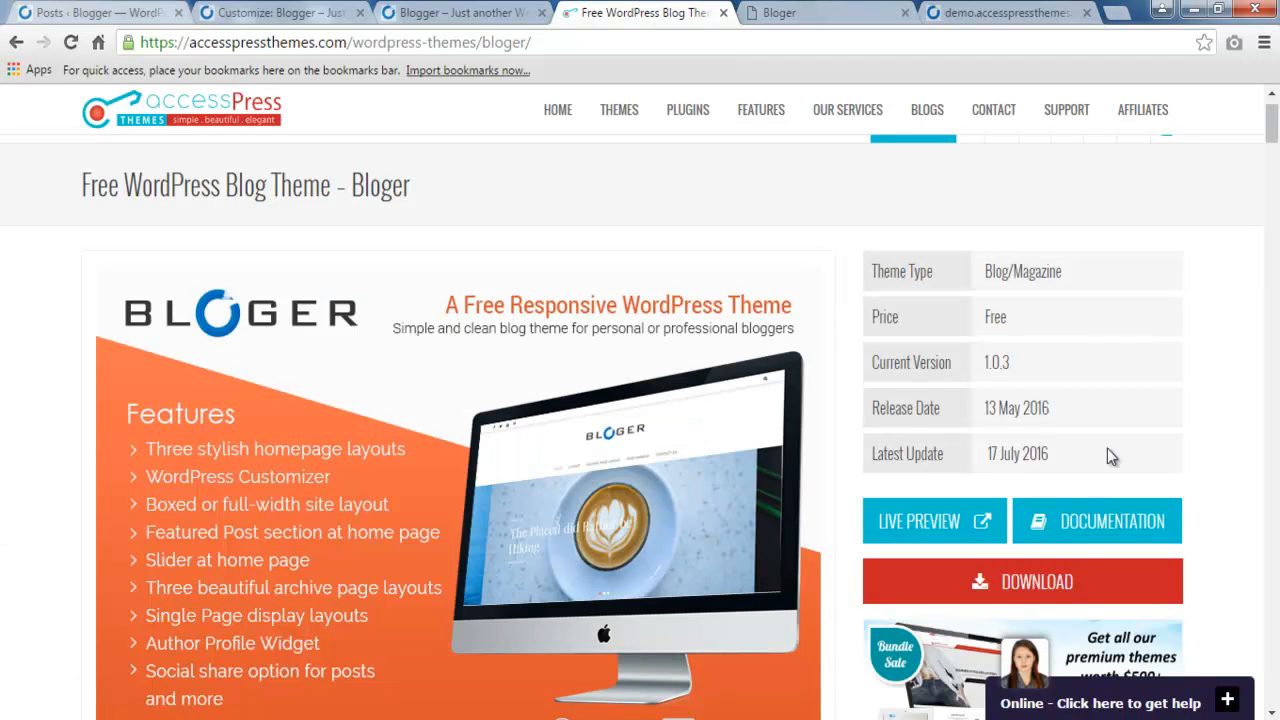